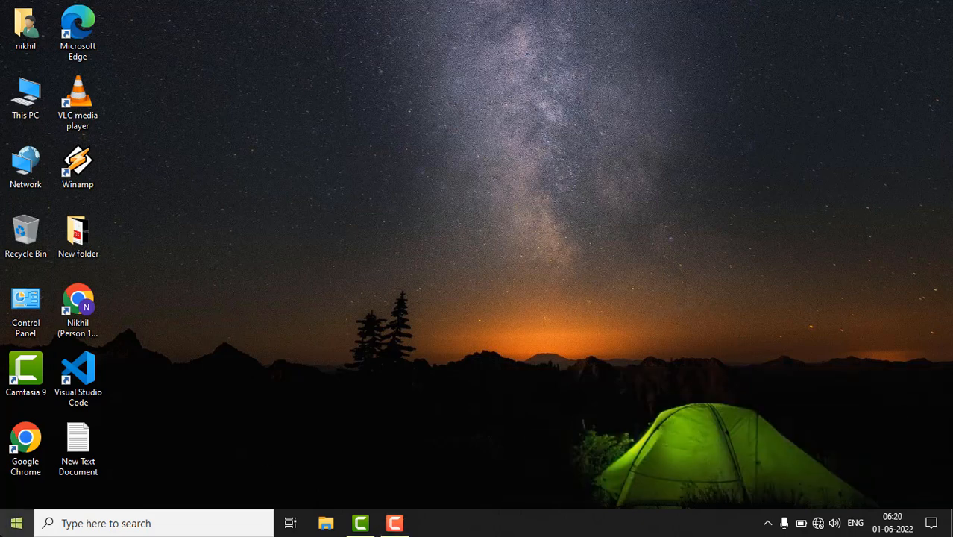
Step: Run ncpa.cpl from the taskbar search to bring up Network Connections
{"action": "left_click", "coordinate": [17, 522]}
{"action": "type", "text": "ncpa."}
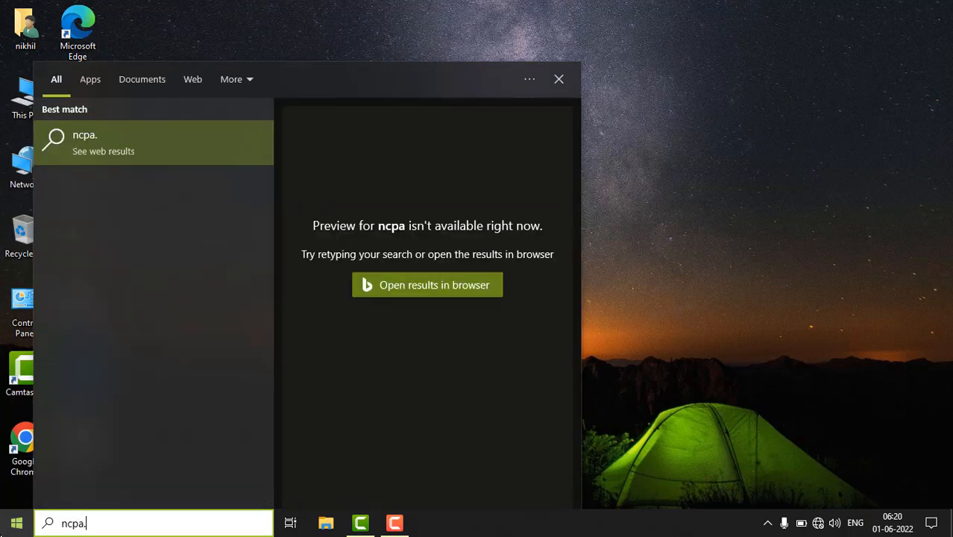
{"action": "type", "text": "cpl"}
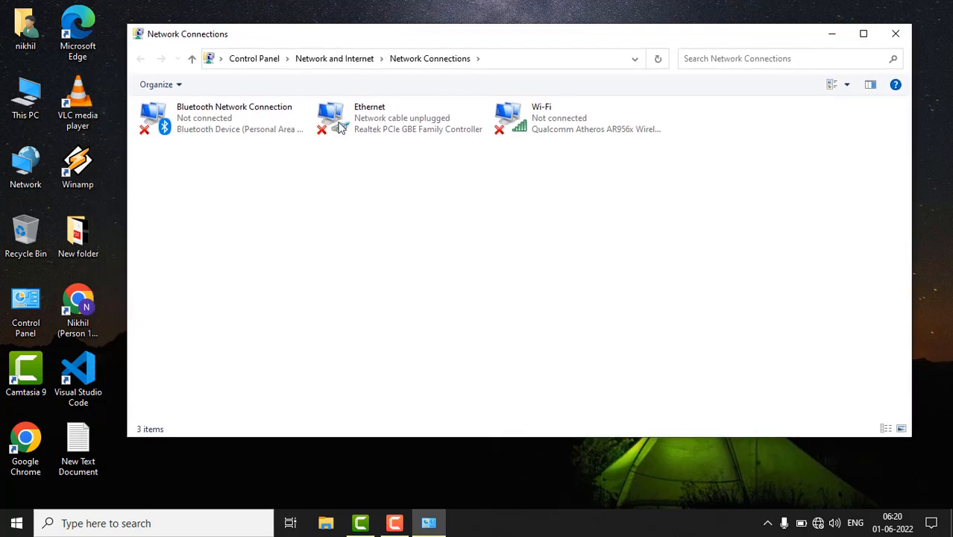
{"action": "mouse_move", "coordinate": [365, 119]}
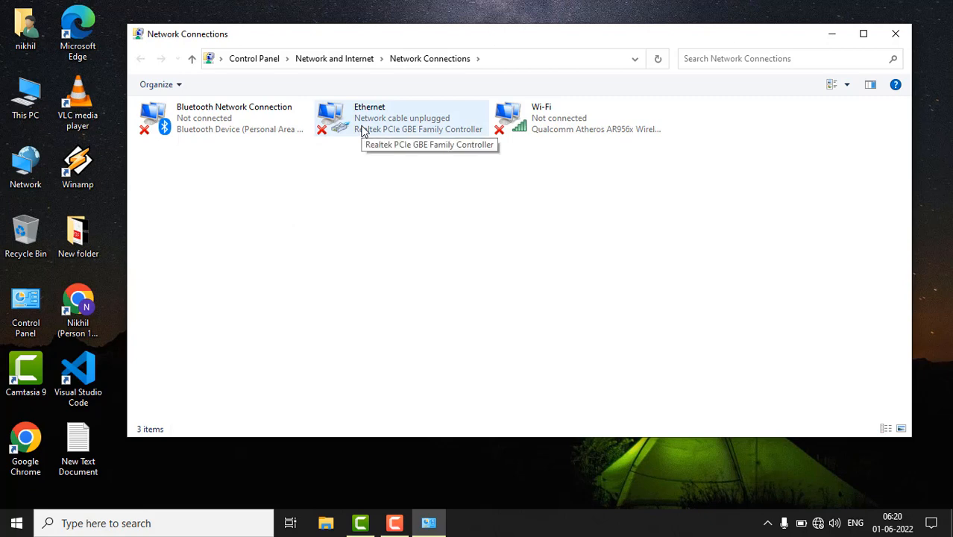
Step: Set Ethernet's IPv4 to obtain the IP address and DNS server automatically
{"action": "right_click", "coordinate": [401, 117]}
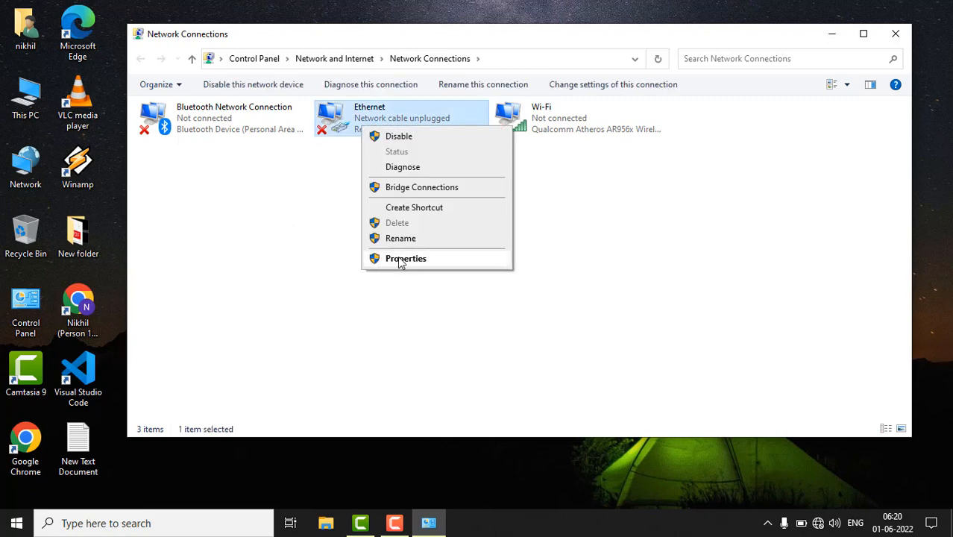
{"action": "left_click", "coordinate": [406, 258]}
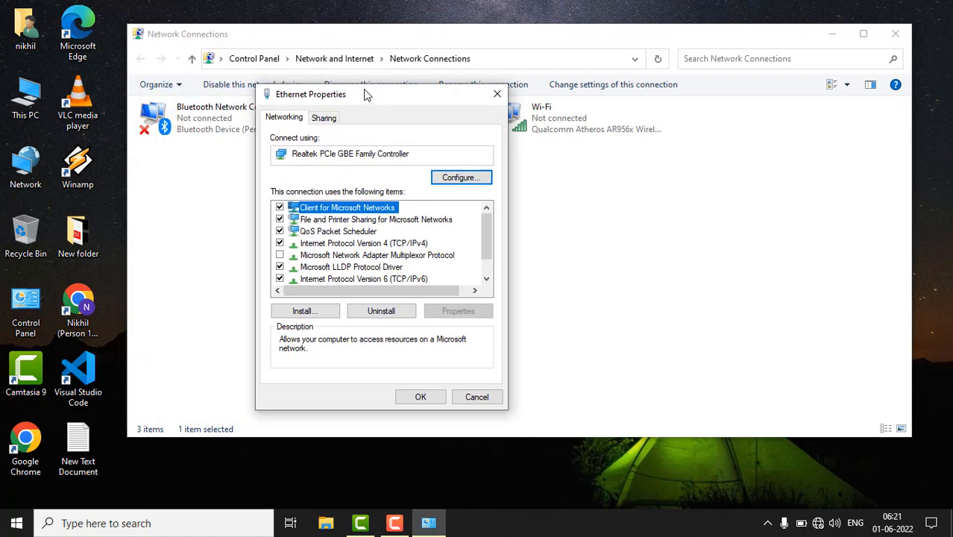
{"action": "mouse_move", "coordinate": [335, 261]}
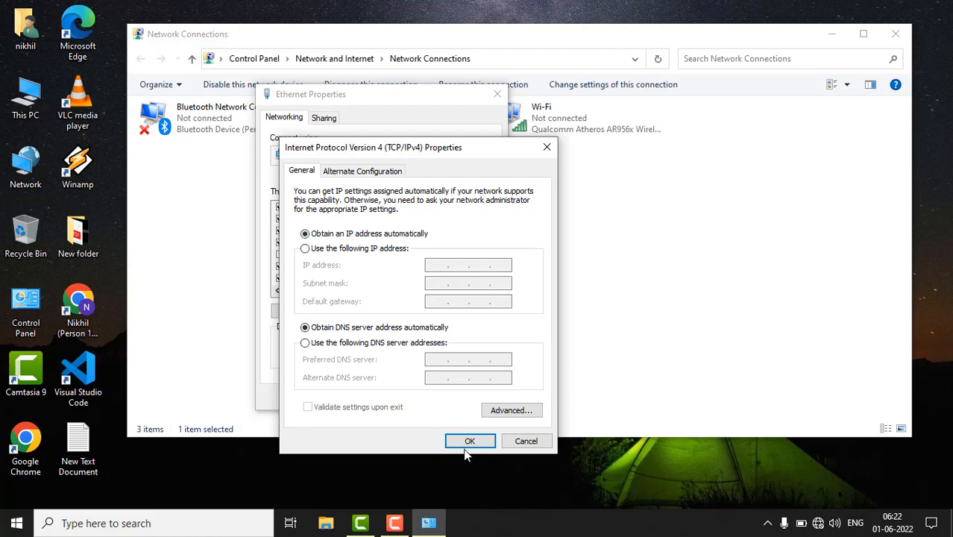
{"action": "left_click", "coordinate": [470, 440]}
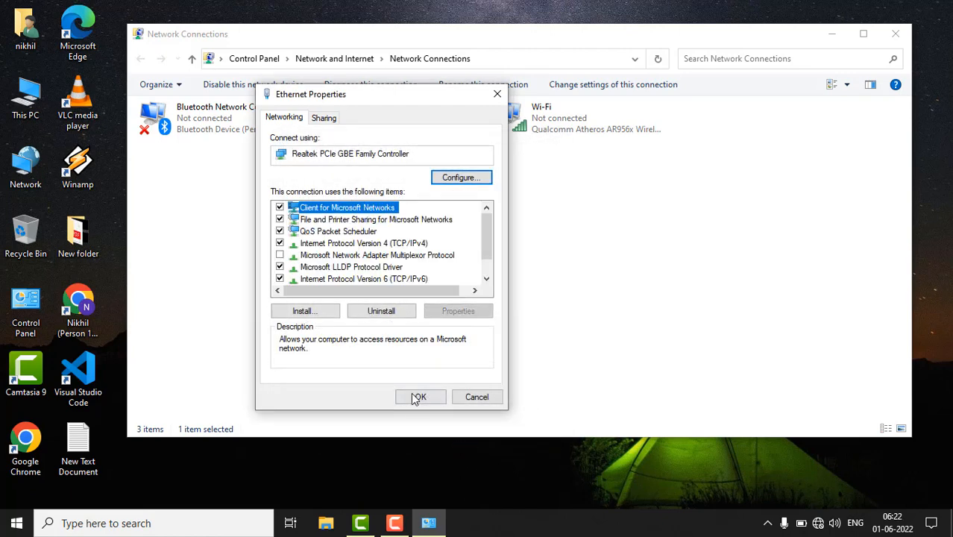
{"action": "left_click", "coordinate": [419, 396]}
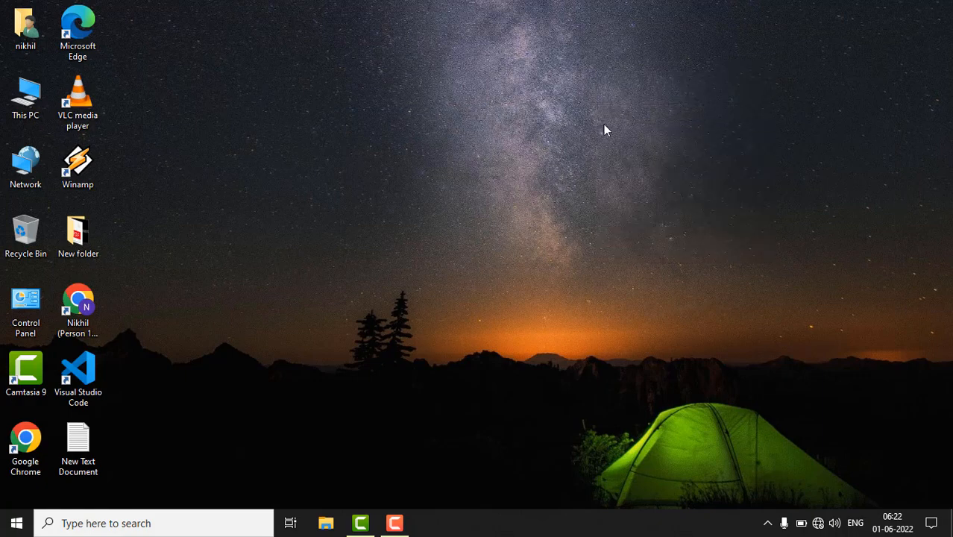
{"action": "mouse_move", "coordinate": [650, 144]}
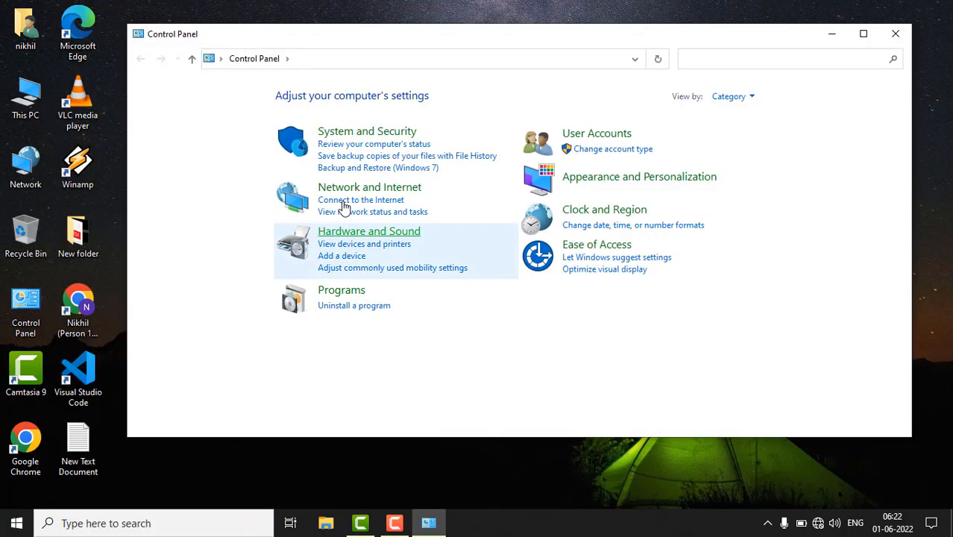
Step: Open Internet Options through Network and Internet and the Network and Sharing Center
{"action": "left_click", "coordinate": [370, 187]}
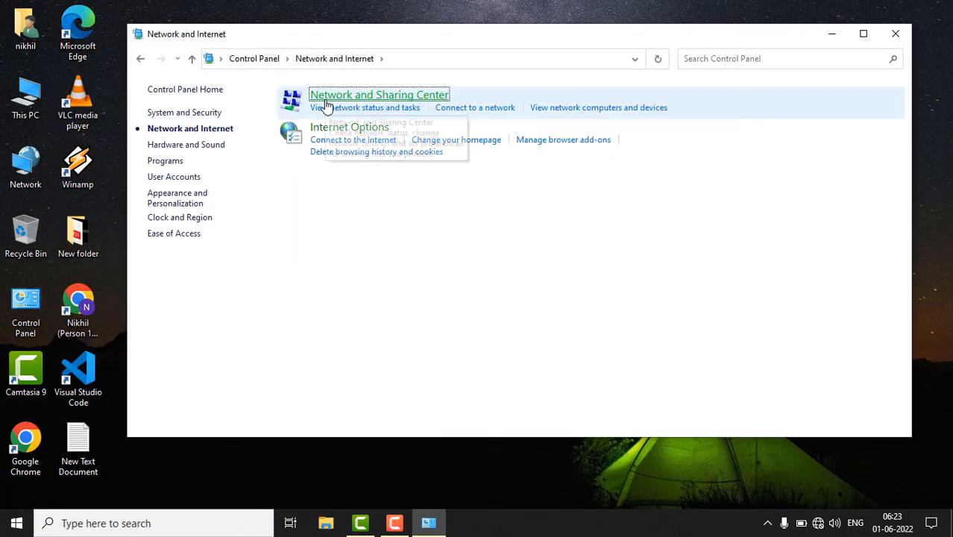
{"action": "left_click", "coordinate": [379, 94]}
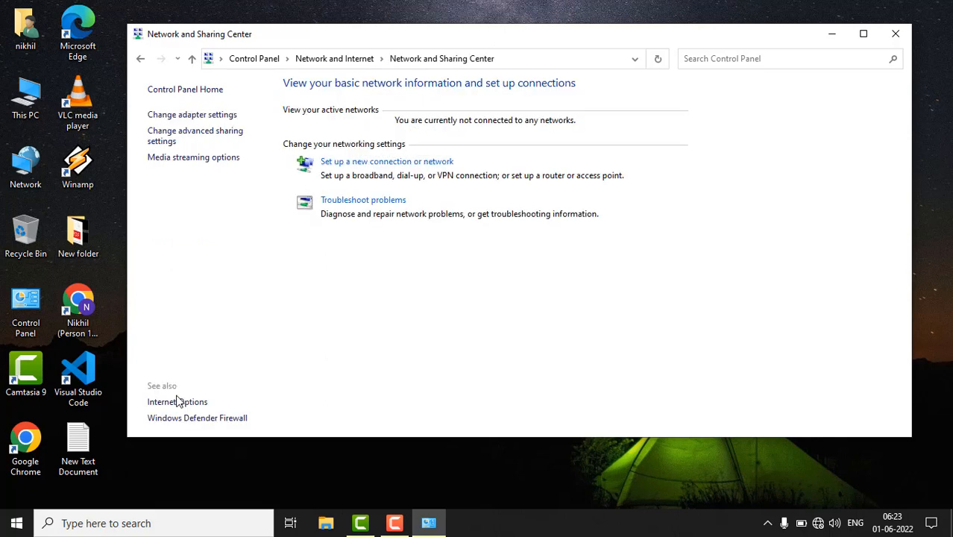
{"action": "mouse_move", "coordinate": [177, 402]}
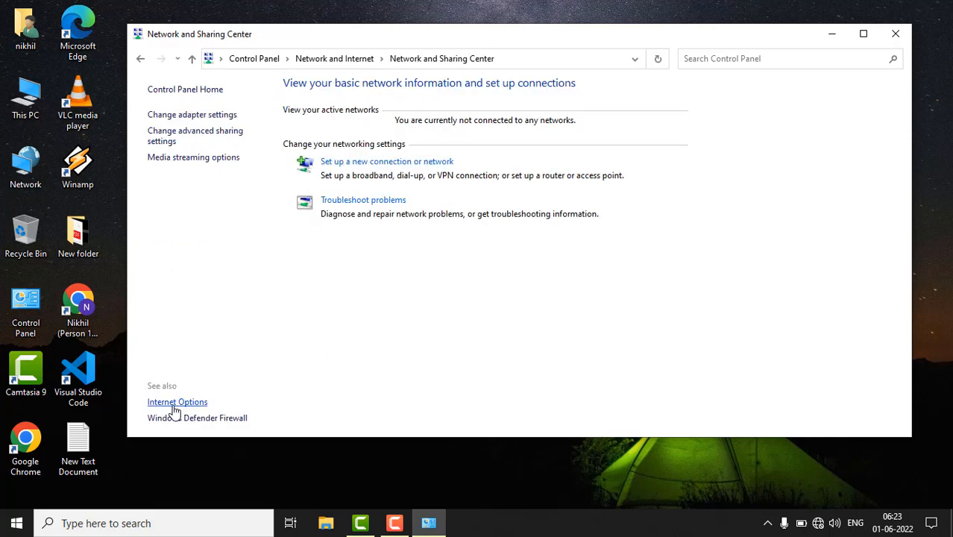
{"action": "left_click", "coordinate": [176, 402]}
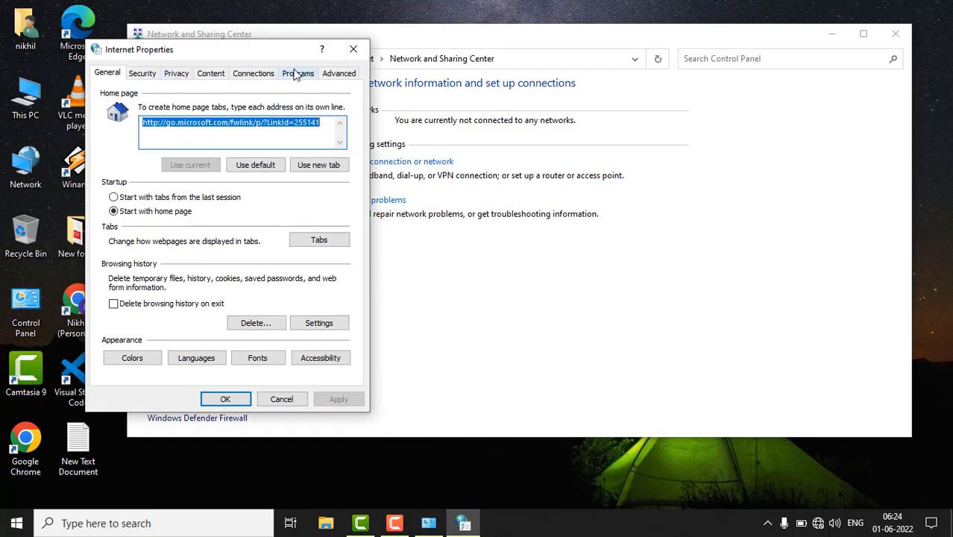
Step: Restore Internet Properties' Advanced tab settings to their defaults
{"action": "left_click", "coordinate": [339, 72]}
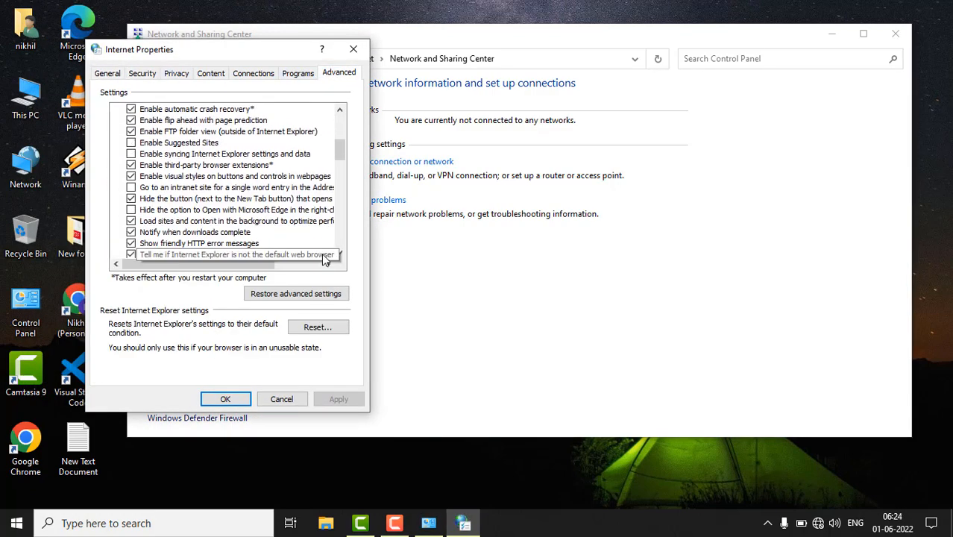
{"action": "scroll", "scroll_direction": "down", "scroll_amount": 3}
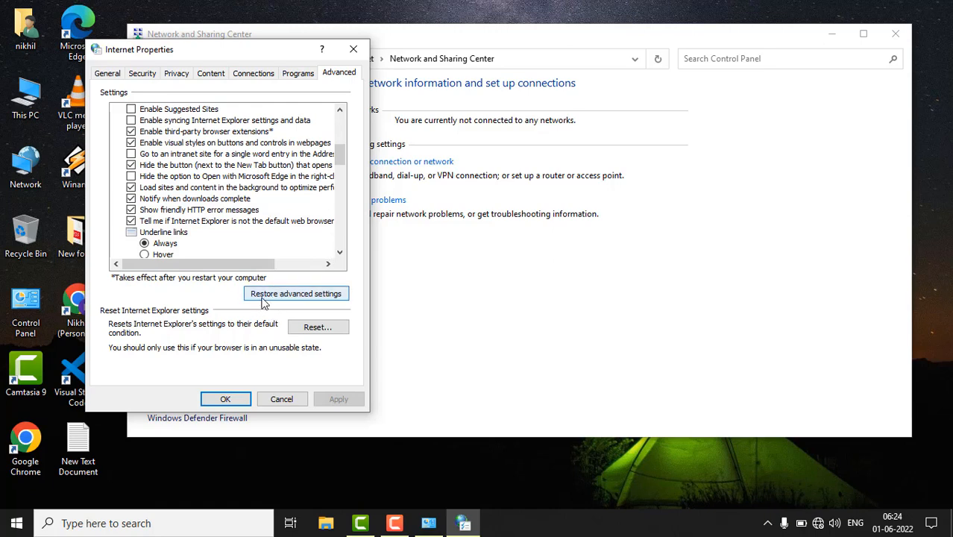
{"action": "mouse_move", "coordinate": [260, 306]}
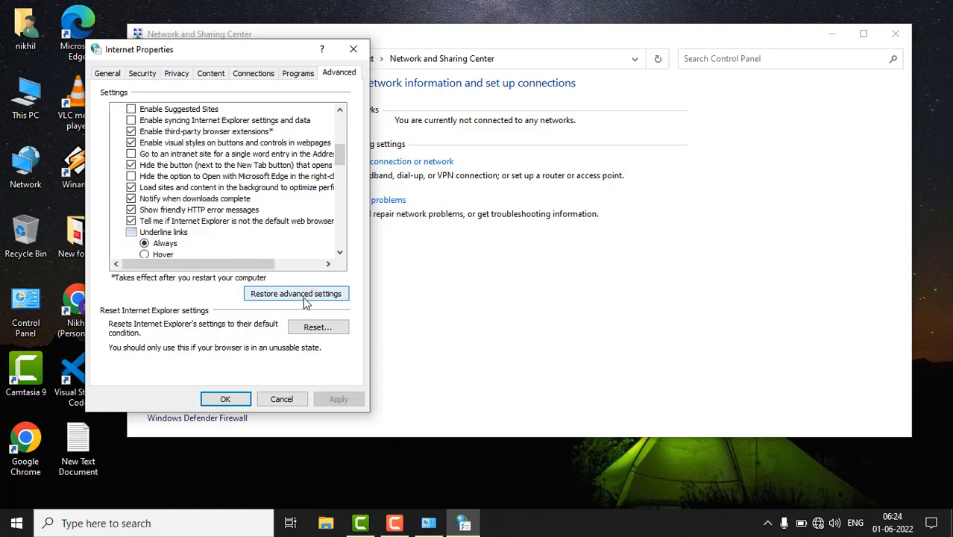
{"action": "left_click", "coordinate": [295, 293]}
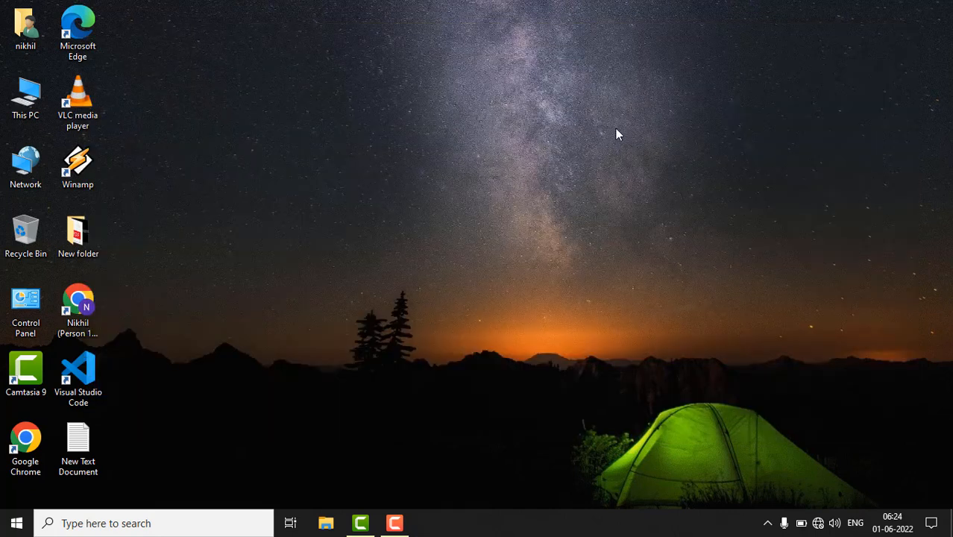
{"action": "mouse_move", "coordinate": [490, 125]}
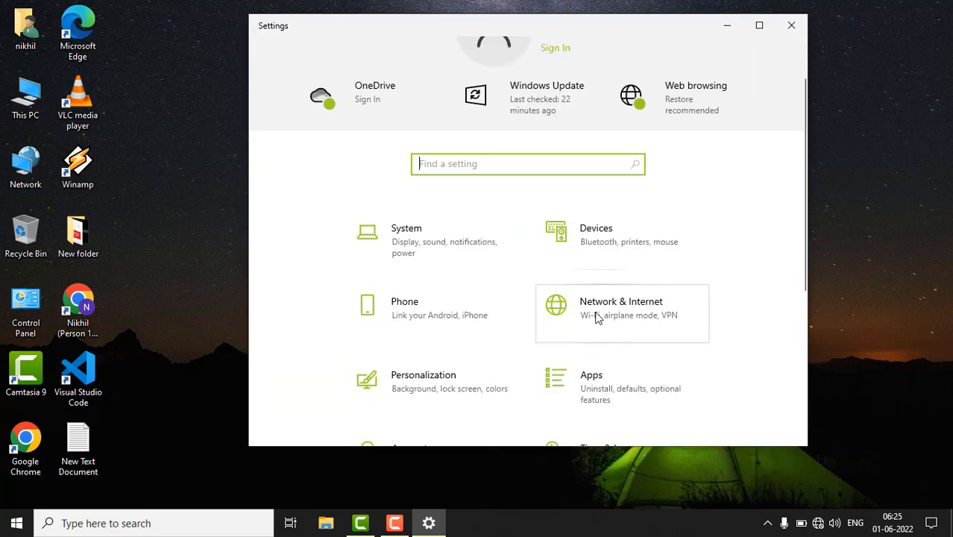
Step: Visit the Network & Internet reset page, then close Settings without resetting
{"action": "left_click", "coordinate": [621, 308]}
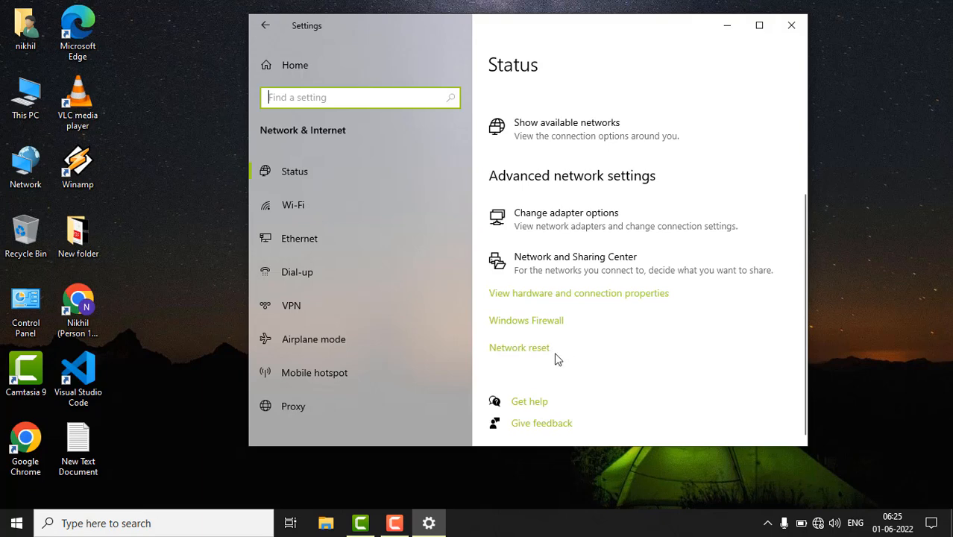
{"action": "mouse_move", "coordinate": [507, 357]}
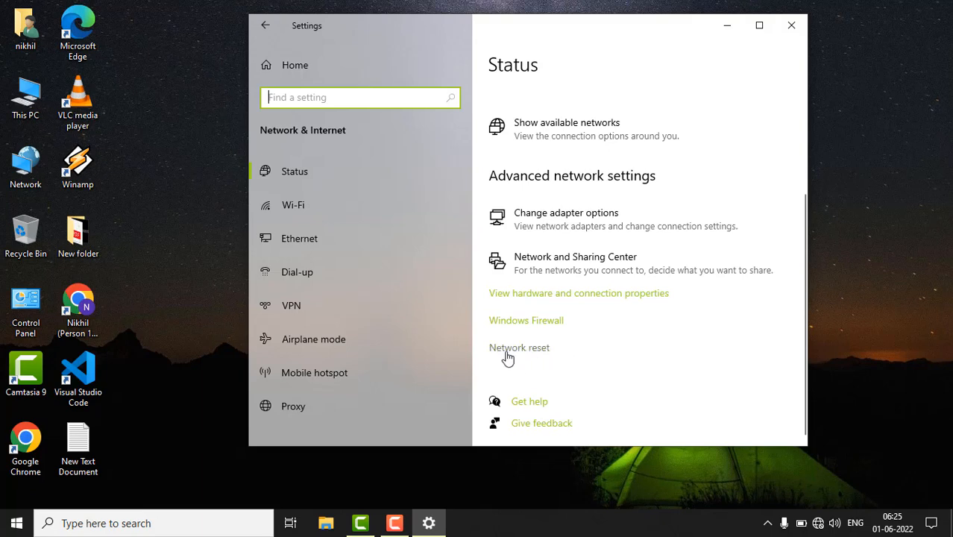
{"action": "left_click", "coordinate": [519, 348]}
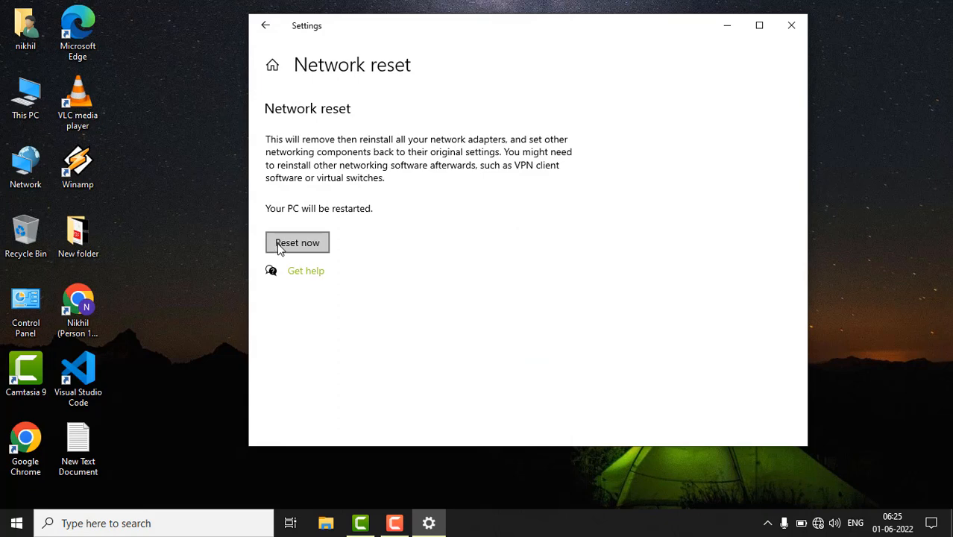
{"action": "mouse_move", "coordinate": [277, 217]}
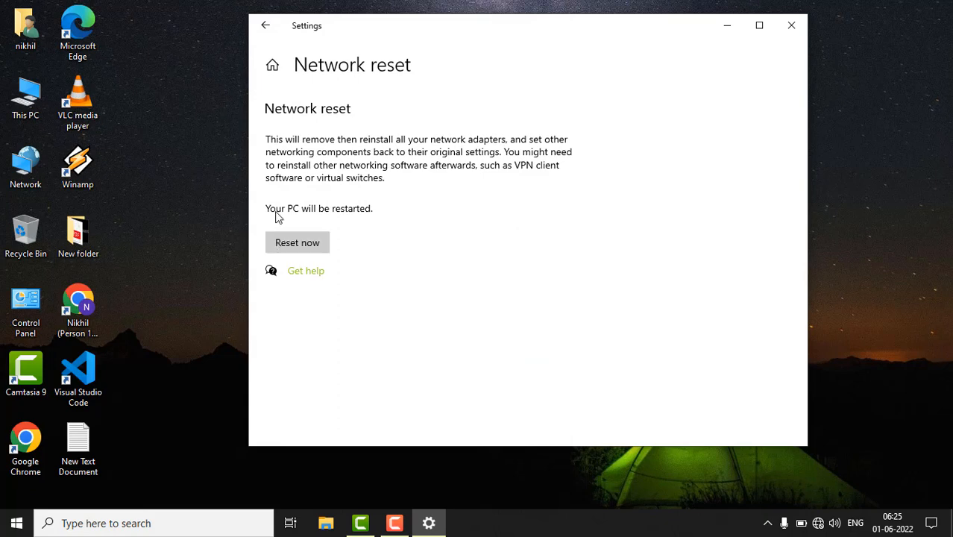
{"action": "mouse_move", "coordinate": [363, 215]}
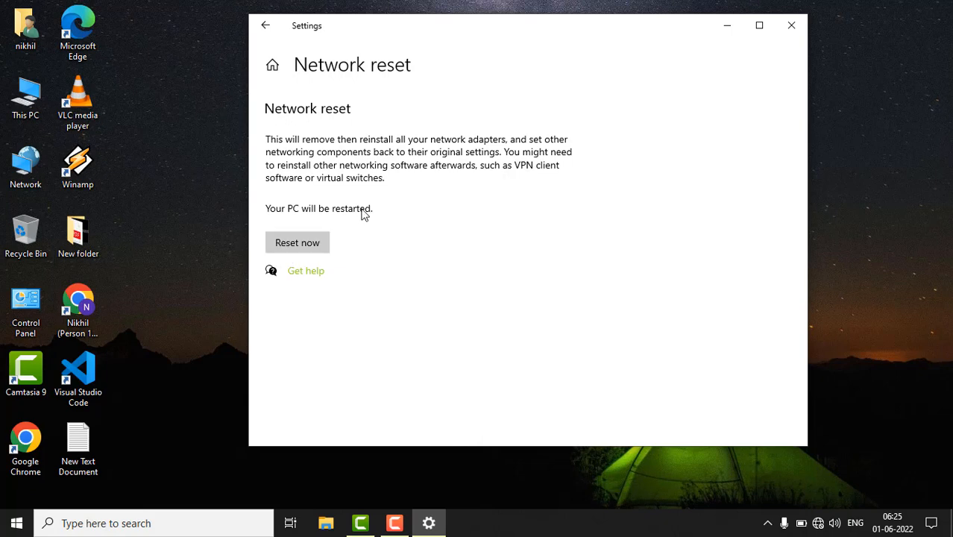
{"action": "mouse_move", "coordinate": [345, 215]}
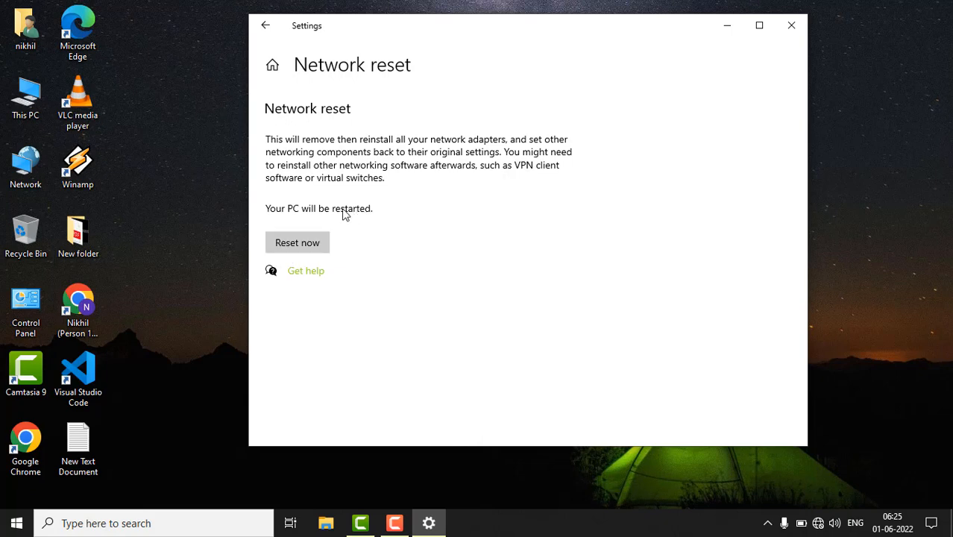
{"action": "mouse_move", "coordinate": [337, 228]}
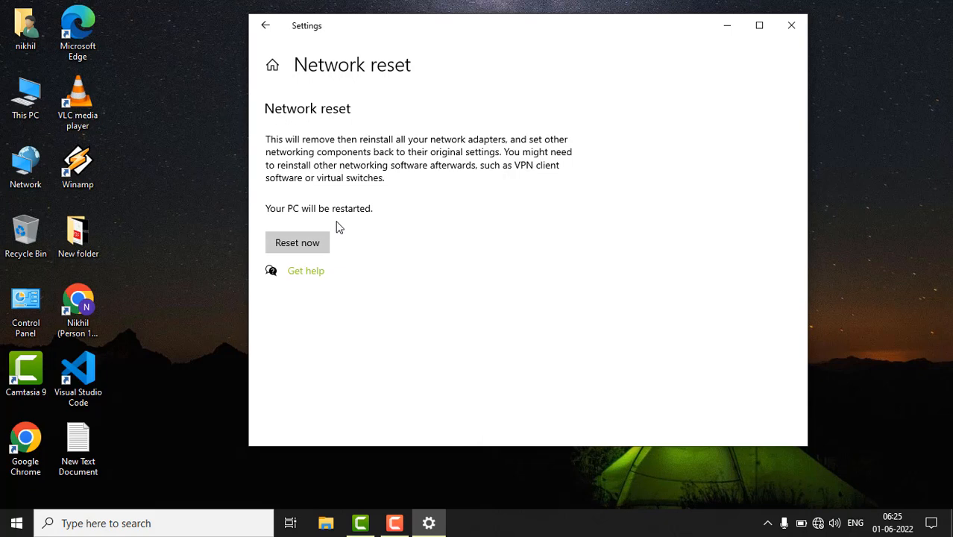
{"action": "mouse_move", "coordinate": [337, 218]}
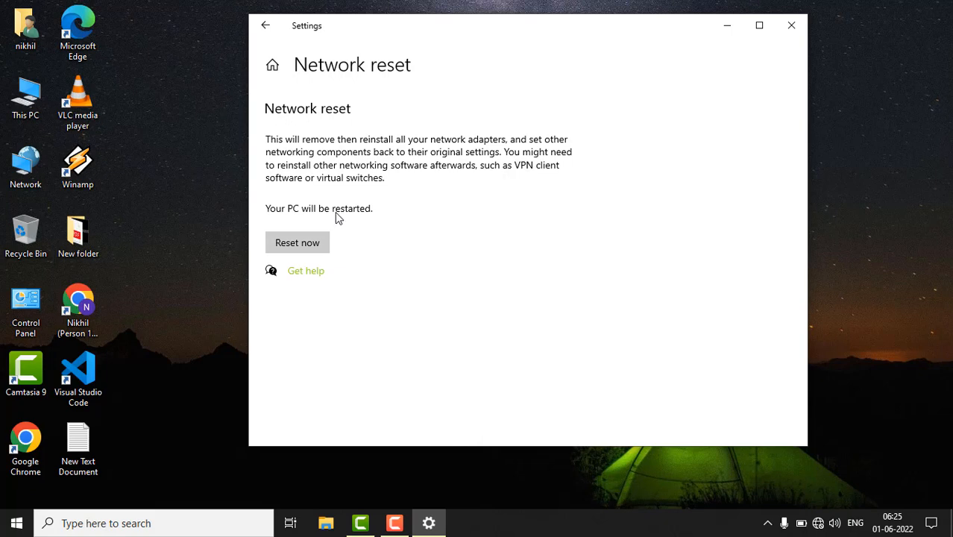
{"action": "mouse_move", "coordinate": [367, 211]}
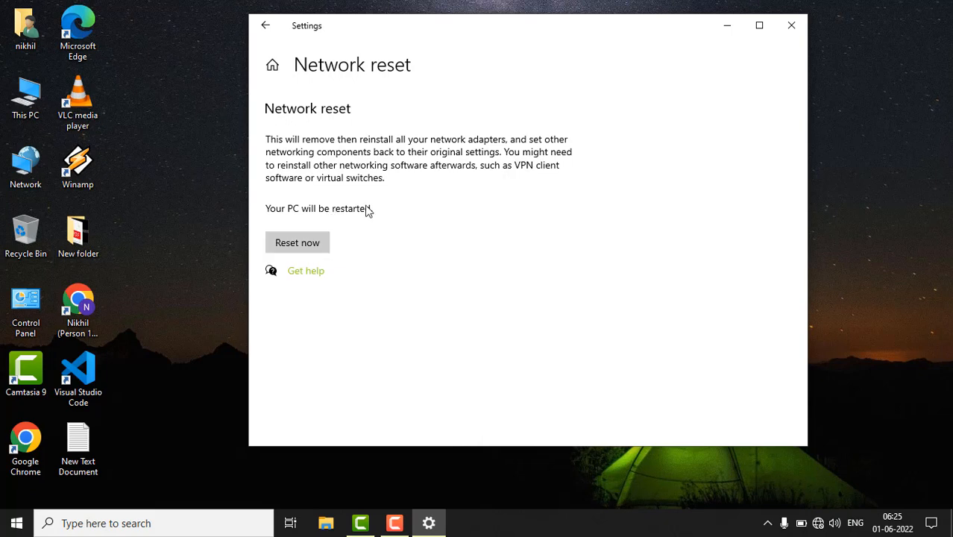
{"action": "mouse_move", "coordinate": [791, 25]}
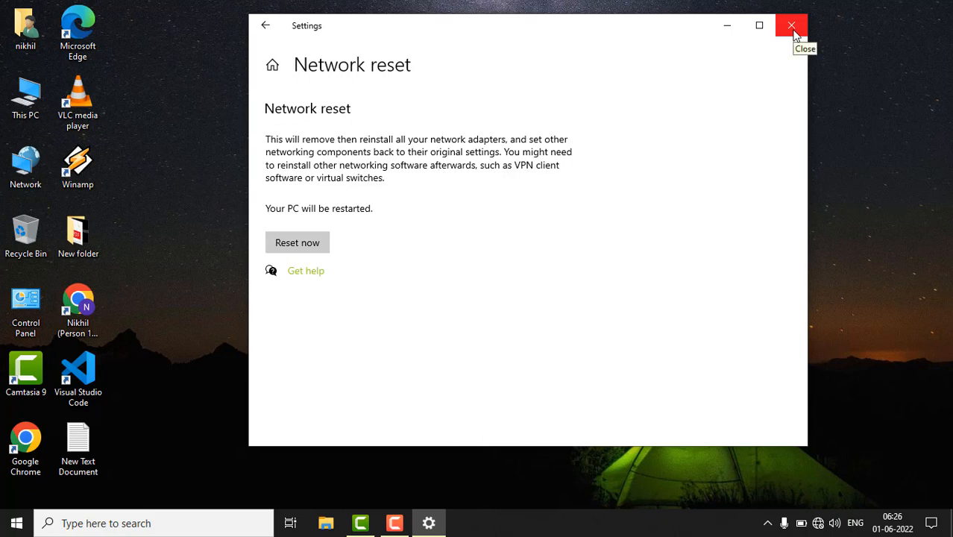
{"action": "left_click", "coordinate": [791, 25]}
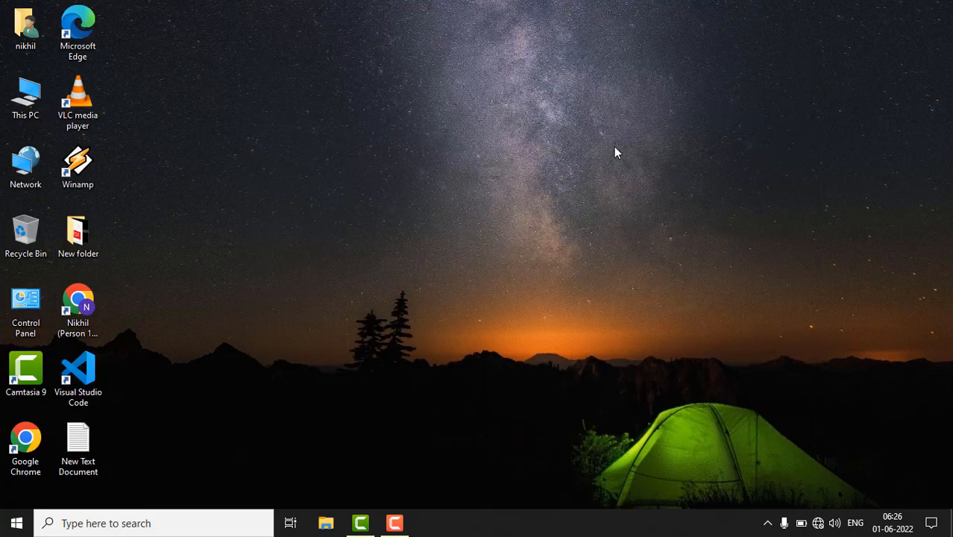
{"action": "mouse_move", "coordinate": [658, 196]}
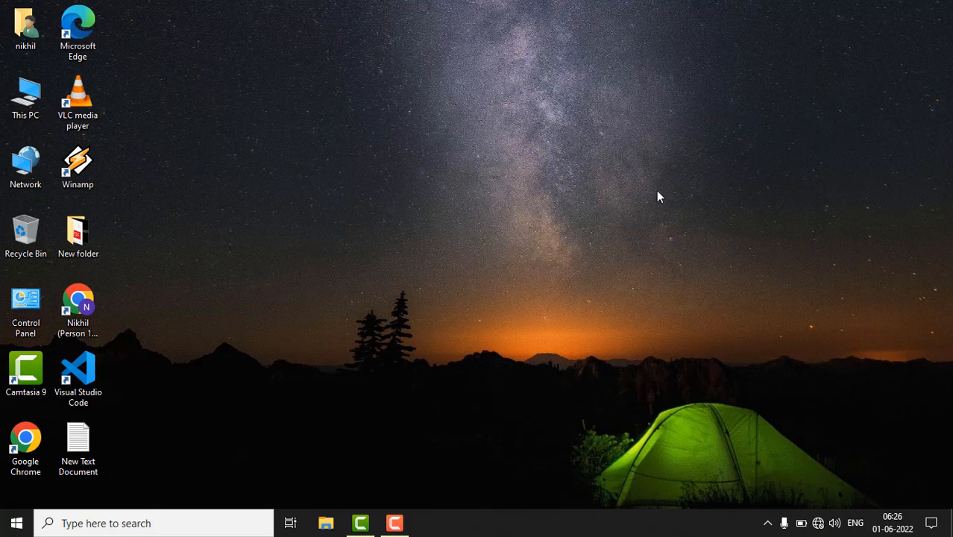
{"action": "mouse_move", "coordinate": [658, 188]}
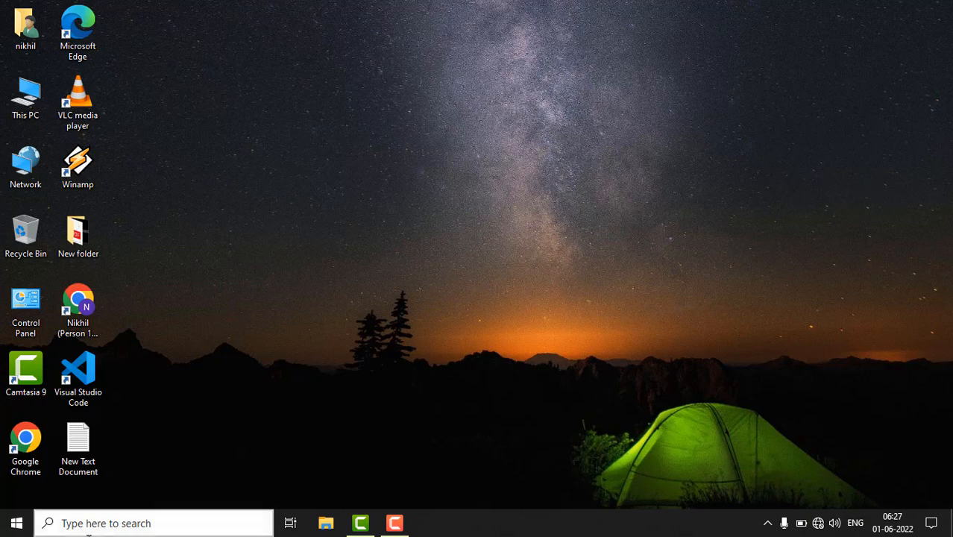
Step: Search for cmd and launch Command Prompt as administrator
{"action": "left_click", "coordinate": [16, 522]}
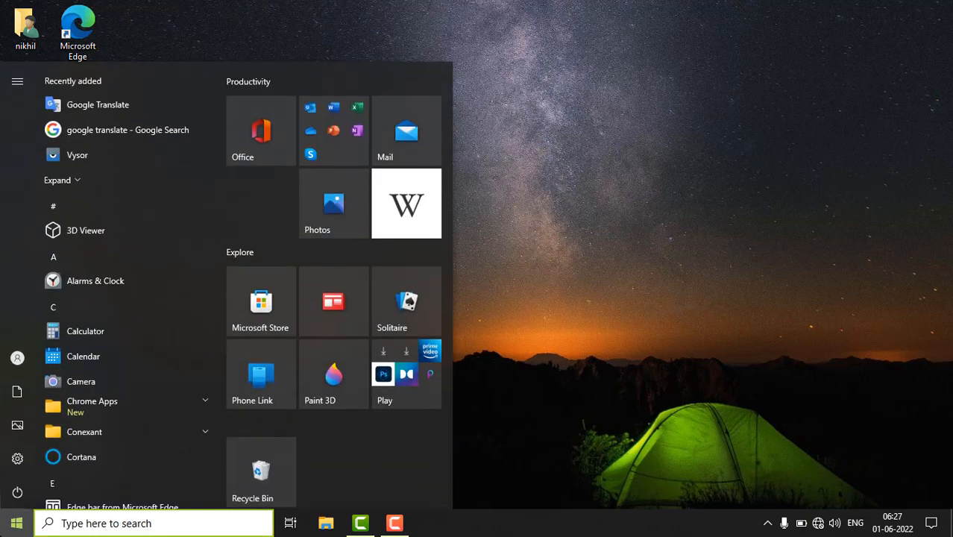
{"action": "type", "text": "cmd"}
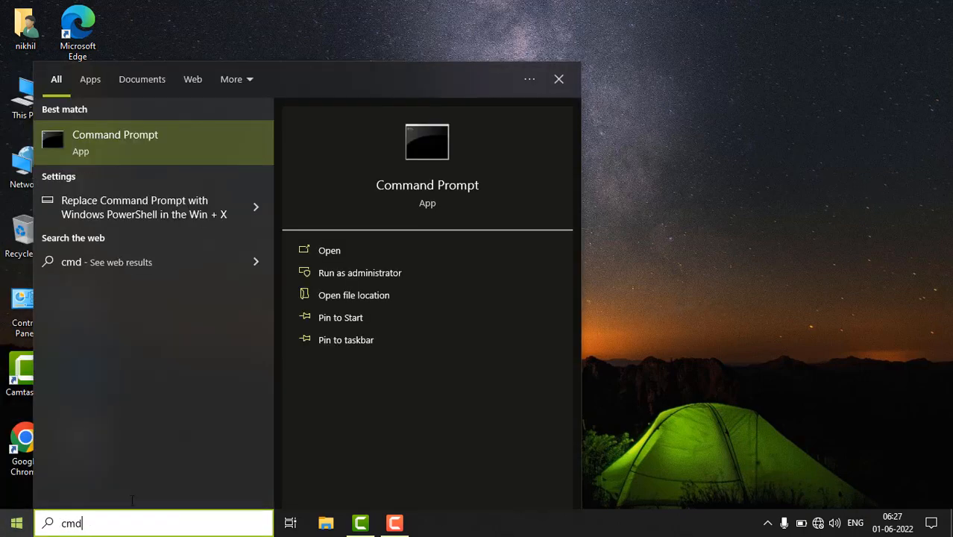
{"action": "mouse_move", "coordinate": [303, 307]}
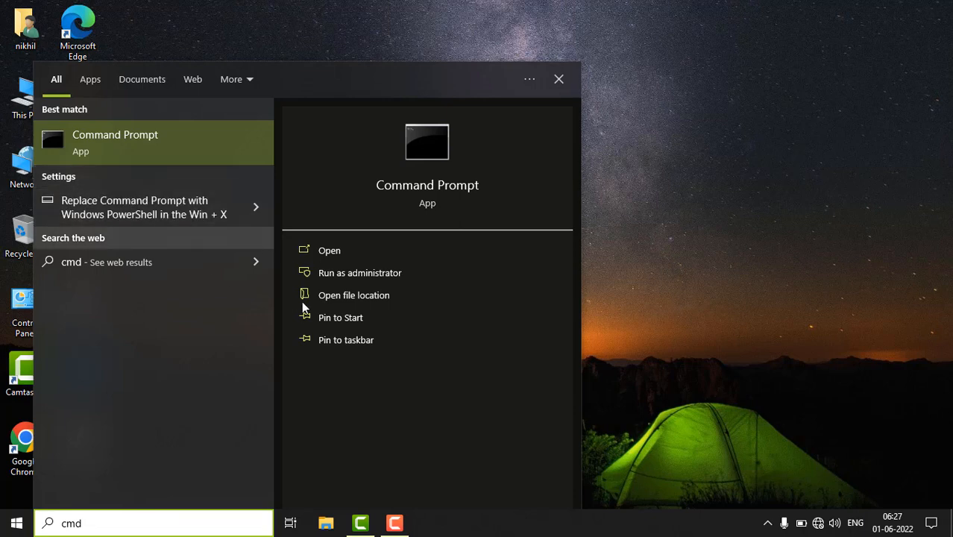
{"action": "mouse_move", "coordinate": [359, 273]}
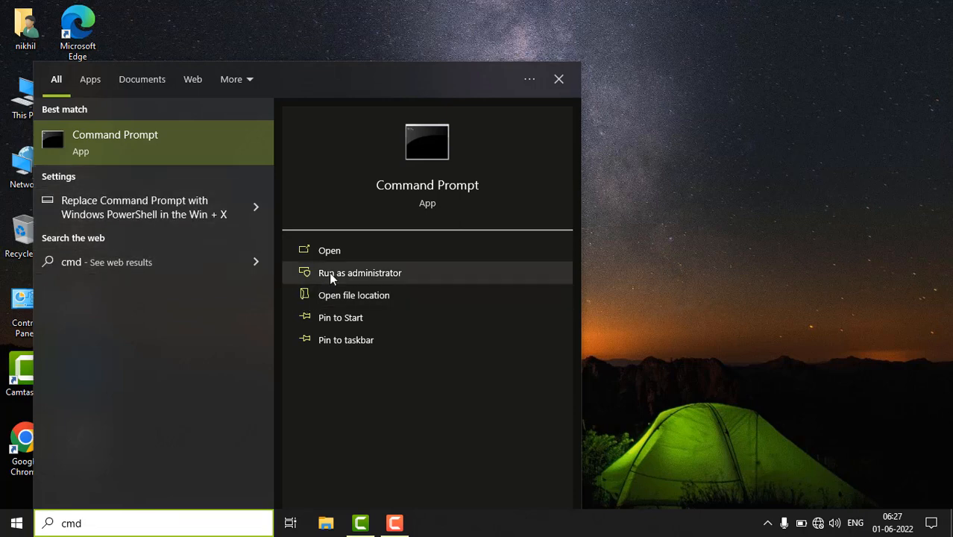
{"action": "left_click", "coordinate": [360, 272]}
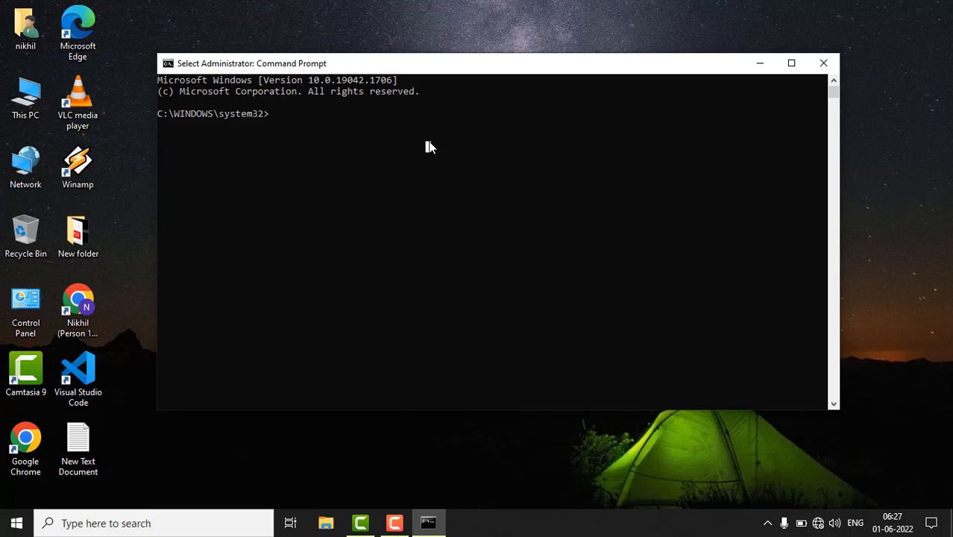
Step: Run ipconfig /release, ipconfig /flushdns and ipconfig /renew
{"action": "type", "text": "ipc"}
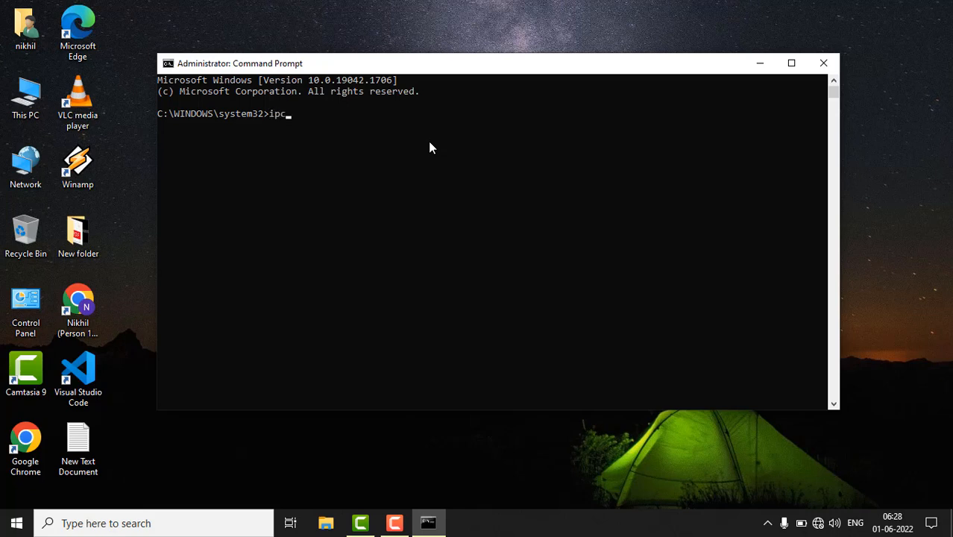
{"action": "type", "text": "onfig /"}
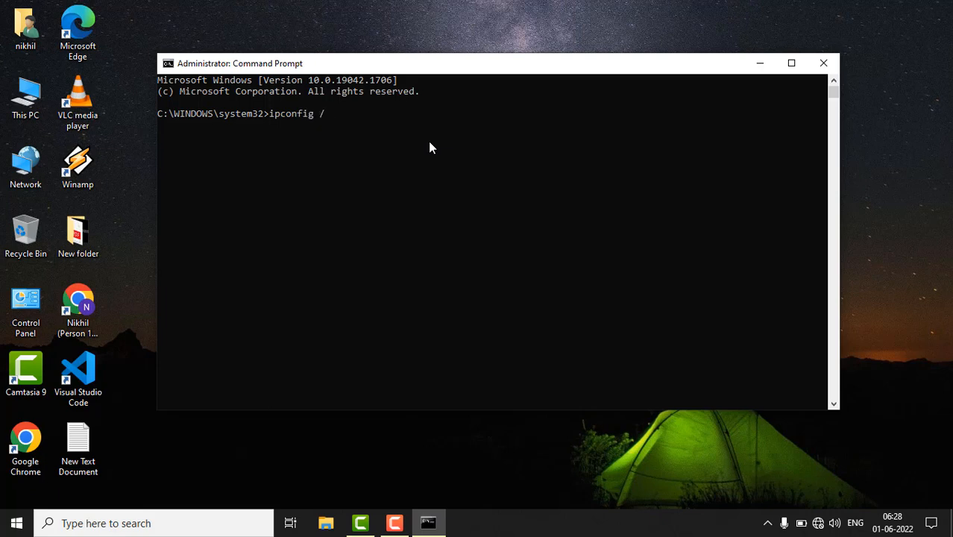
{"action": "type", "text": "release"}
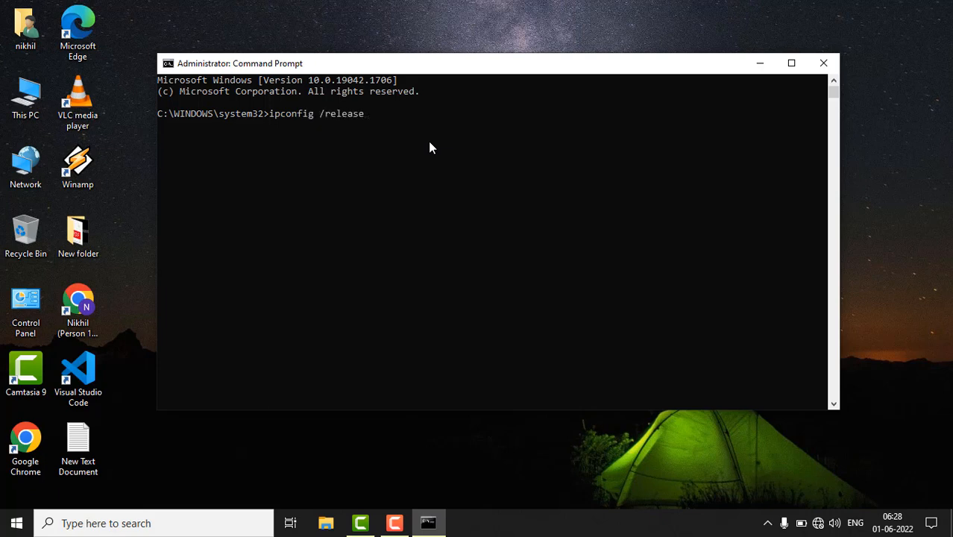
{"action": "key", "text": "enter"}
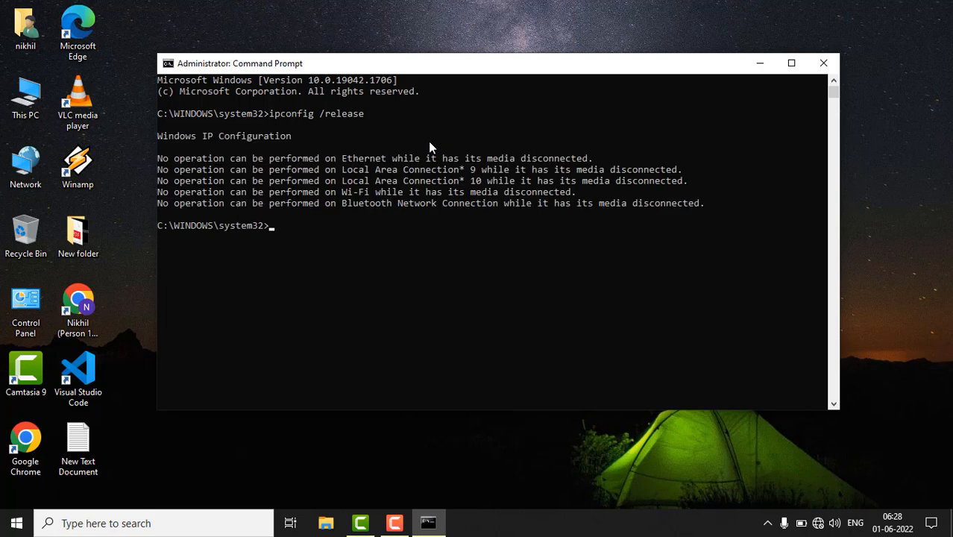
{"action": "type", "text": "ipco"}
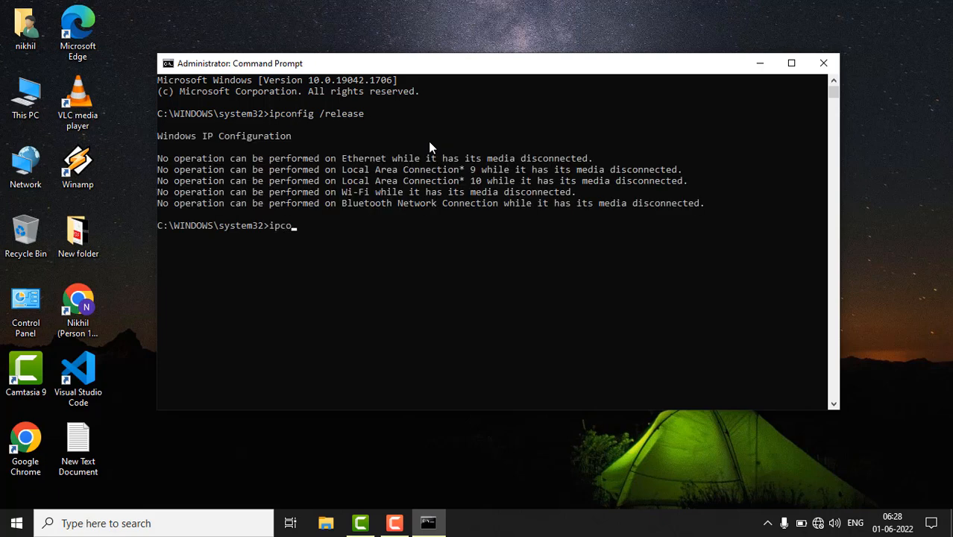
{"action": "type", "text": "nfig"}
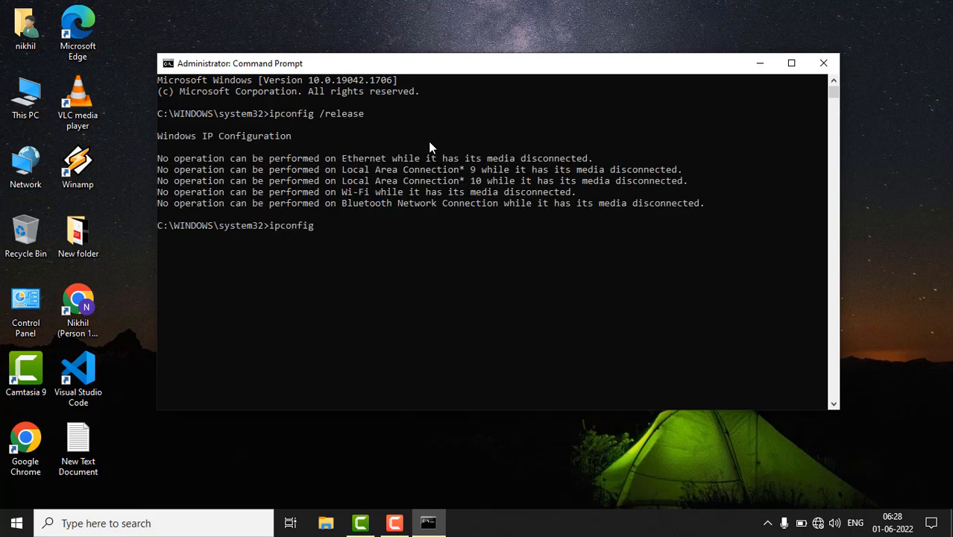
{"action": "type", "text": "/"}
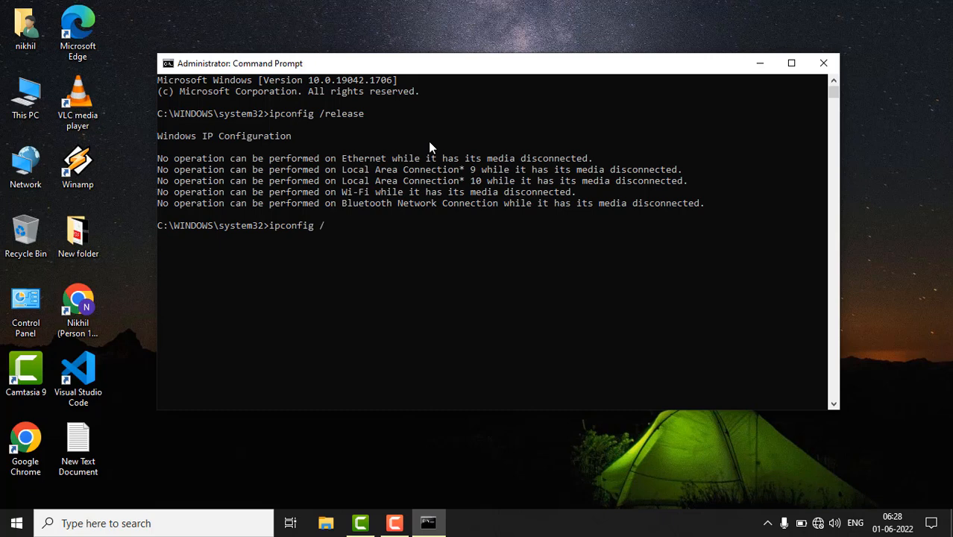
{"action": "type", "text": "flushdns"}
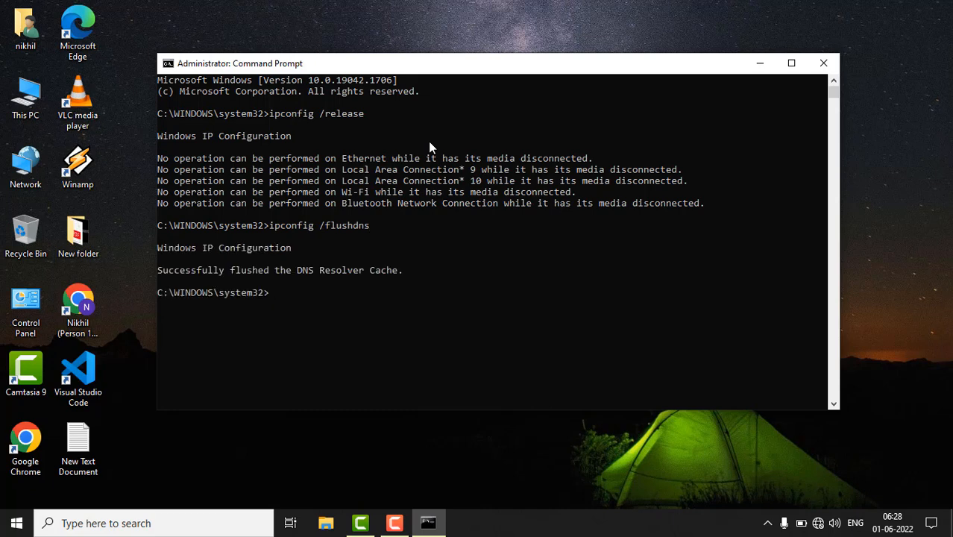
{"action": "type", "text": "ipconfig"}
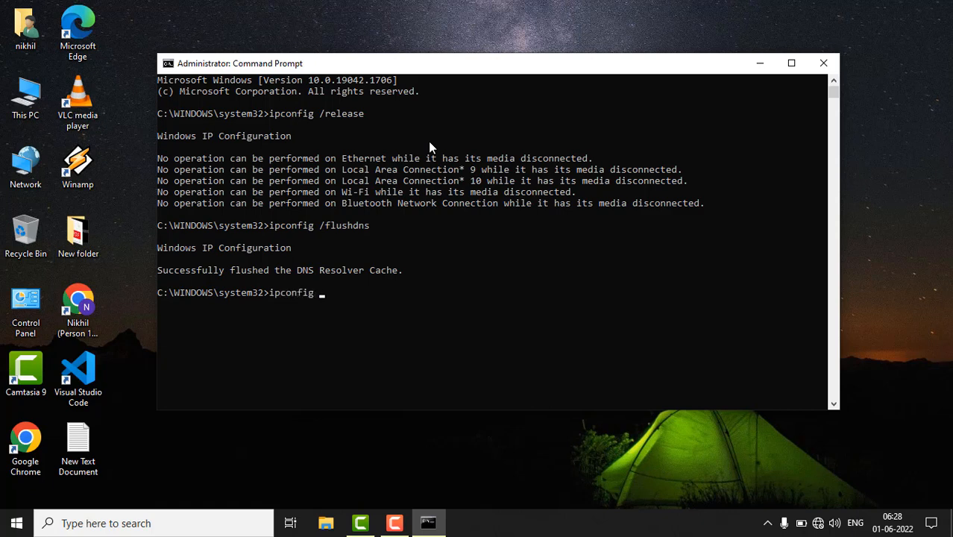
{"action": "type", "text": "/"}
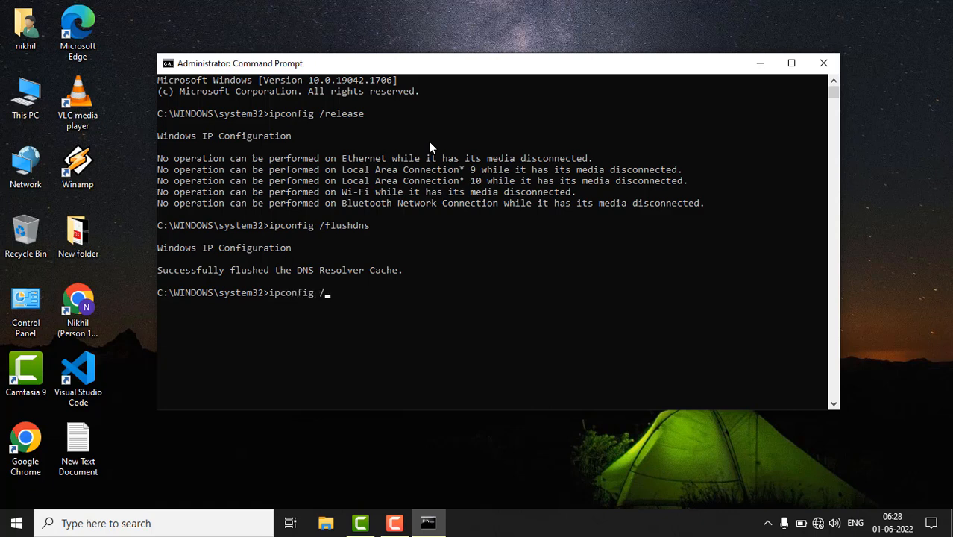
{"action": "type", "text": "renew"}
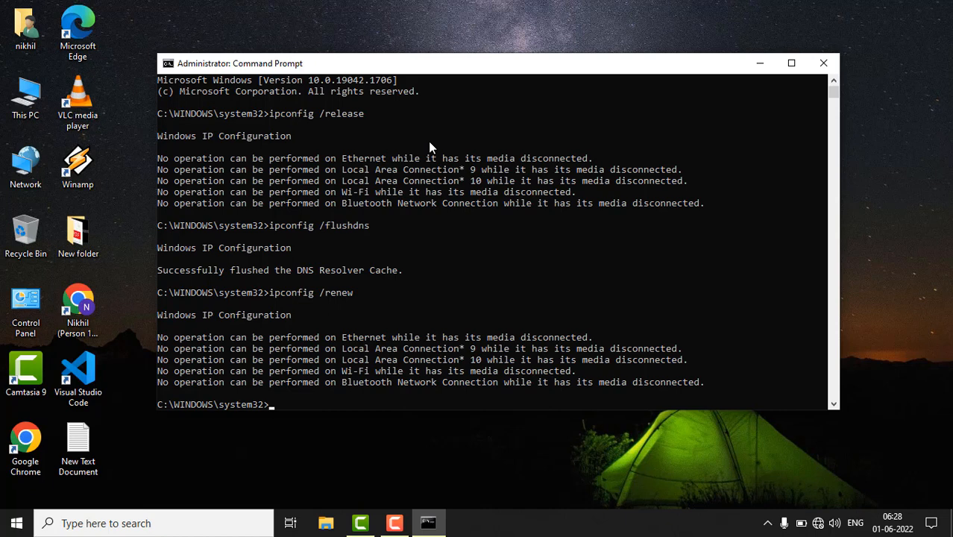
Step: Run netsh int ip reset to reset the TCP/IP stack
{"action": "type", "text": "netsh"}
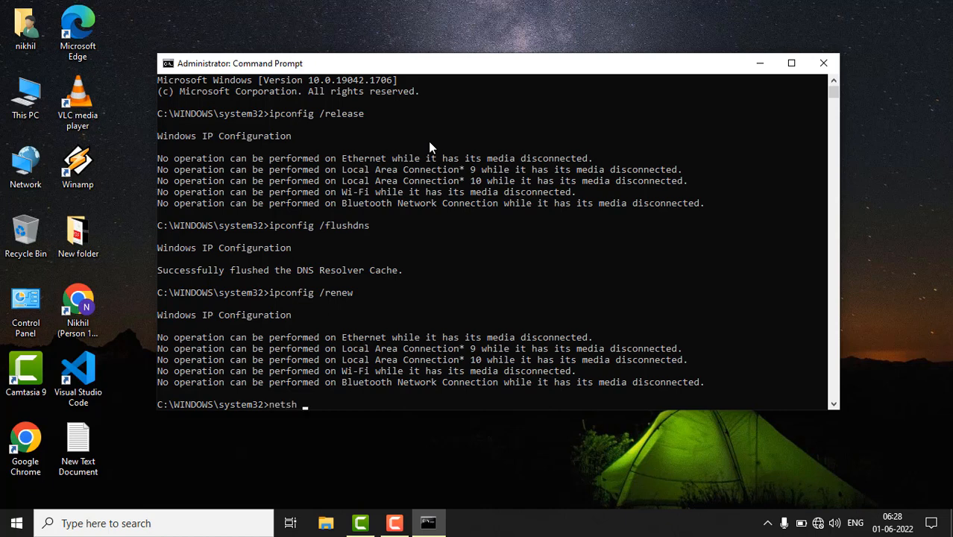
{"action": "type", "text": "int"}
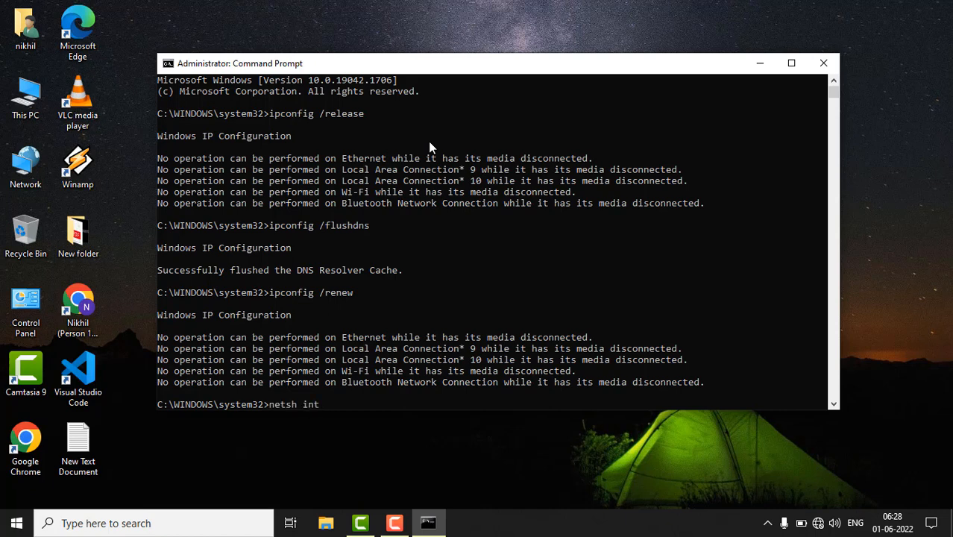
{"action": "type", "text": "ip"}
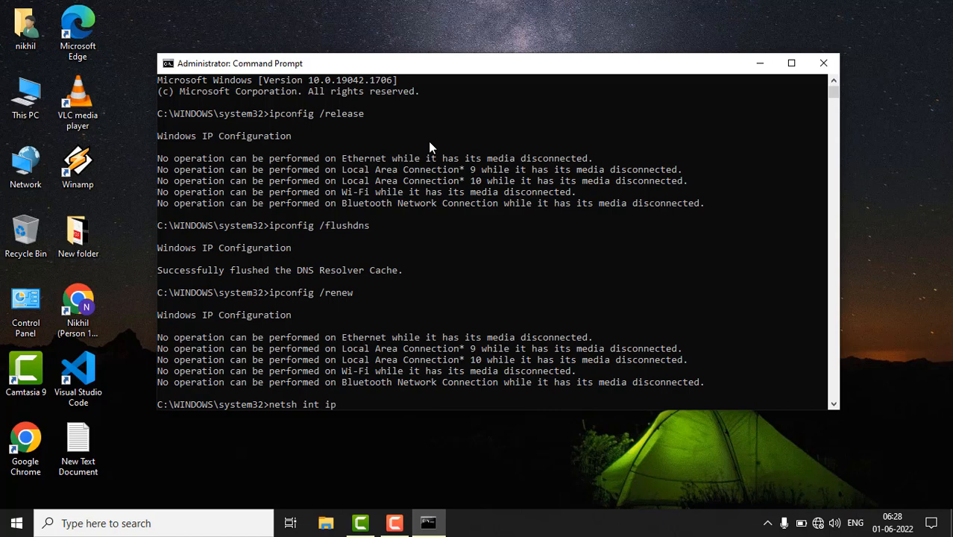
{"action": "type", "text": "reset"}
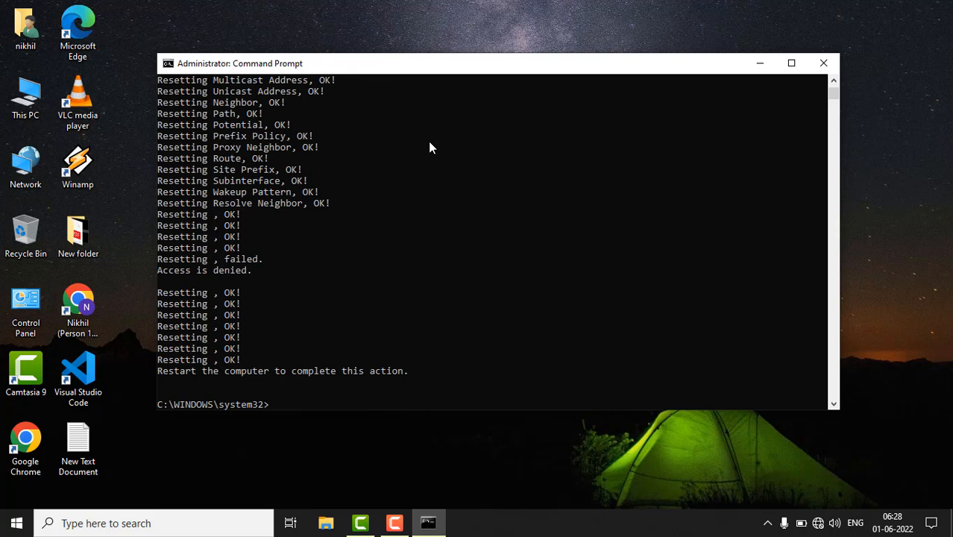
Step: Run netsh winsock reset, then exit the Command Prompt
{"action": "type", "text": "netsh wi"}
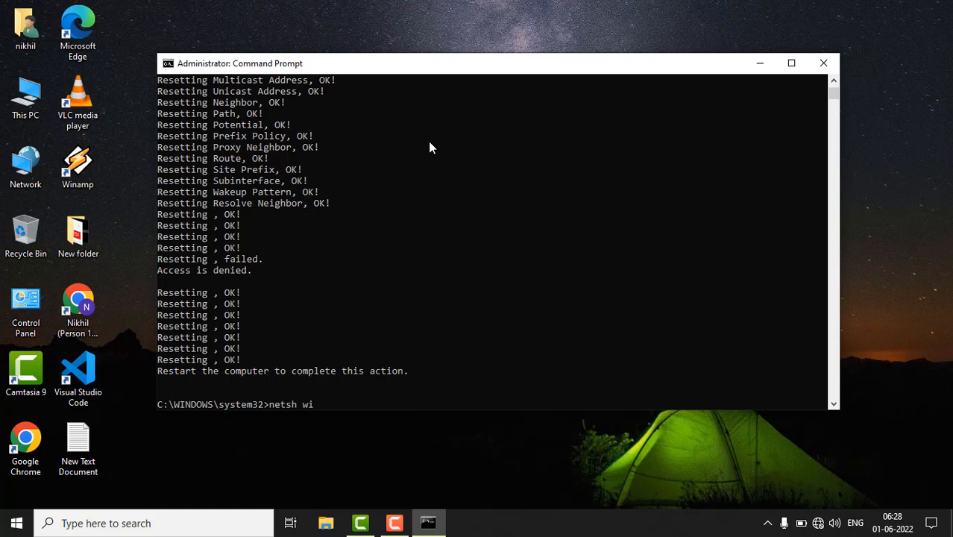
{"action": "type", "text": "ns"}
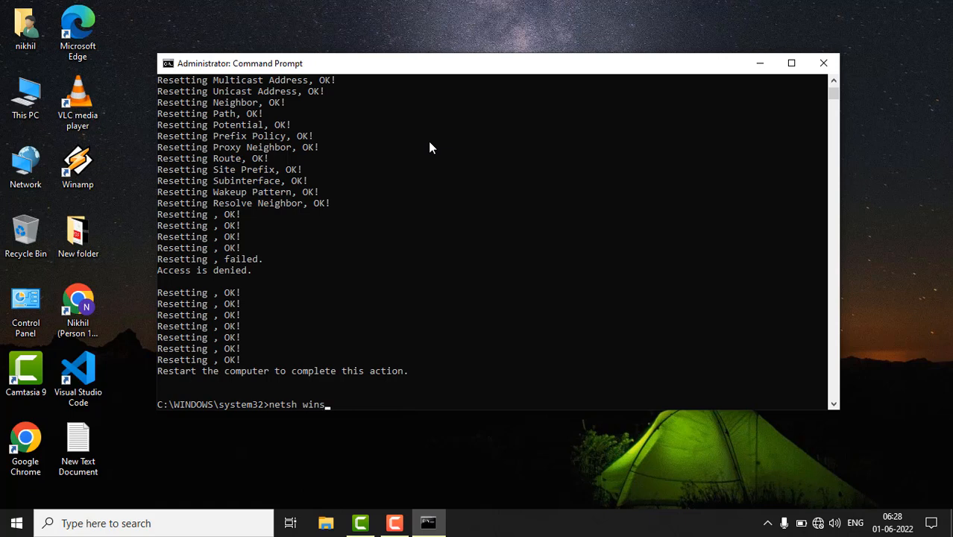
{"action": "type", "text": "ock"}
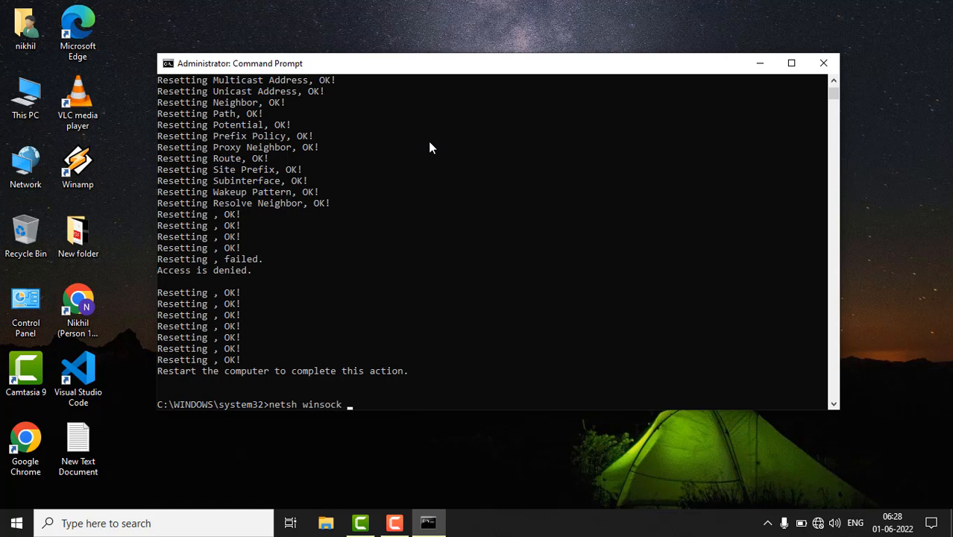
{"action": "type", "text": "rese"}
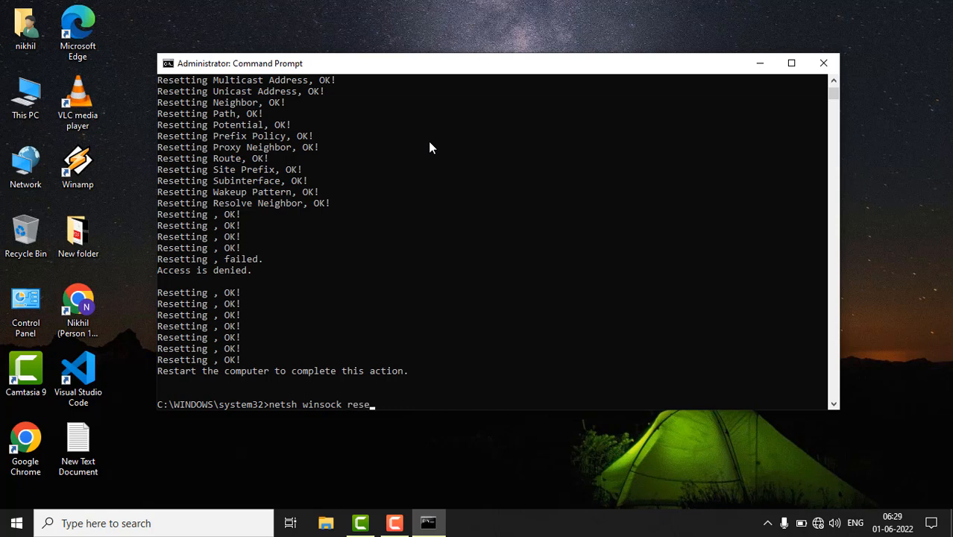
{"action": "key", "text": "enter"}
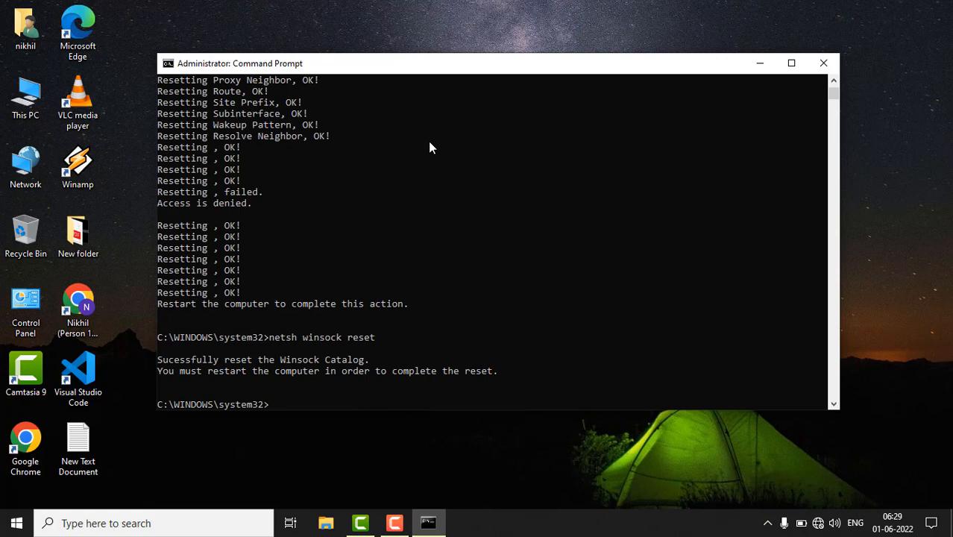
{"action": "type", "text": "ex"}
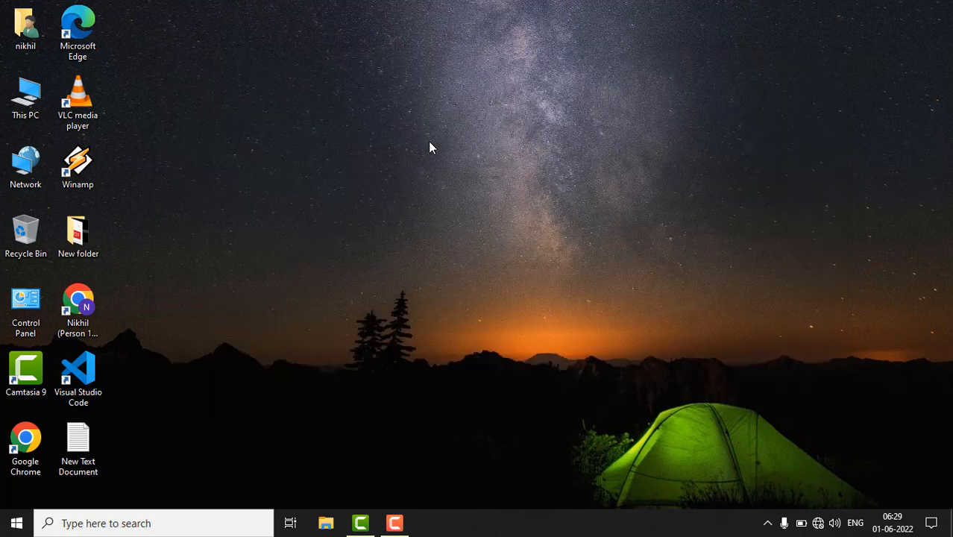
{"action": "right_click", "coordinate": [440, 146]}
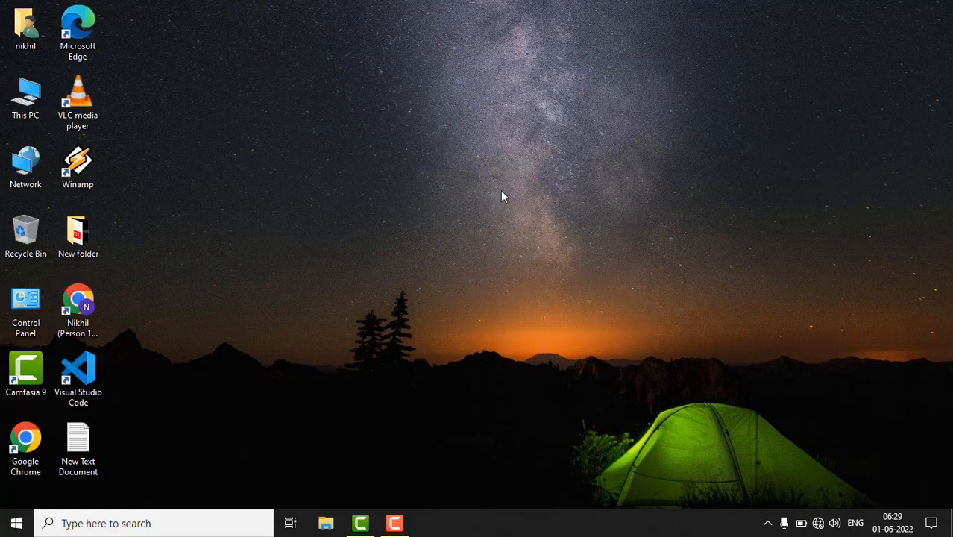
{"action": "mouse_move", "coordinate": [518, 201]}
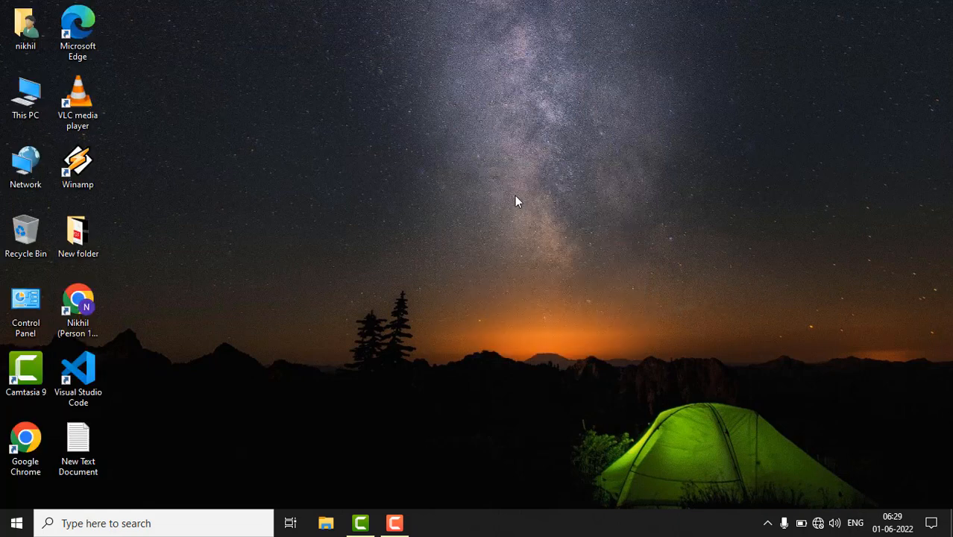
{"action": "mouse_move", "coordinate": [490, 230]}
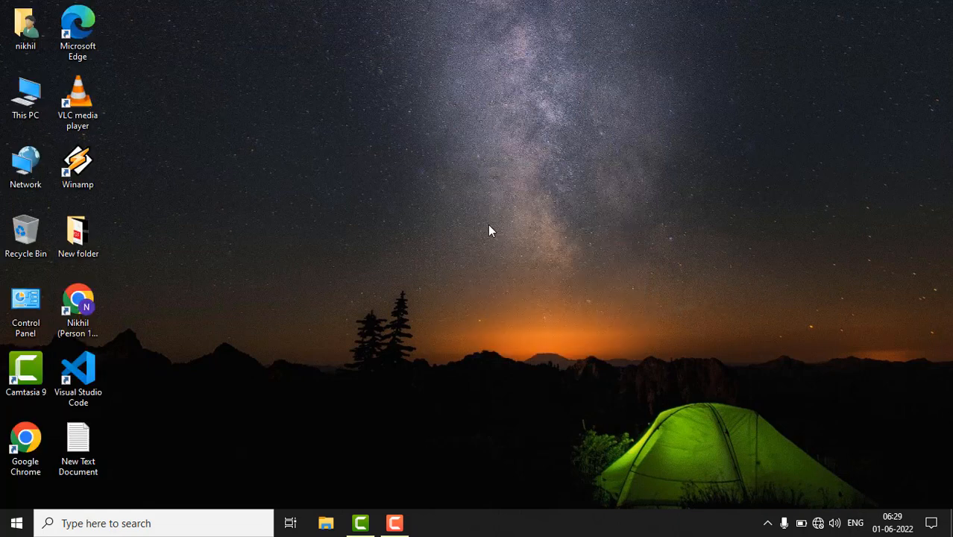
{"action": "mouse_move", "coordinate": [485, 239]}
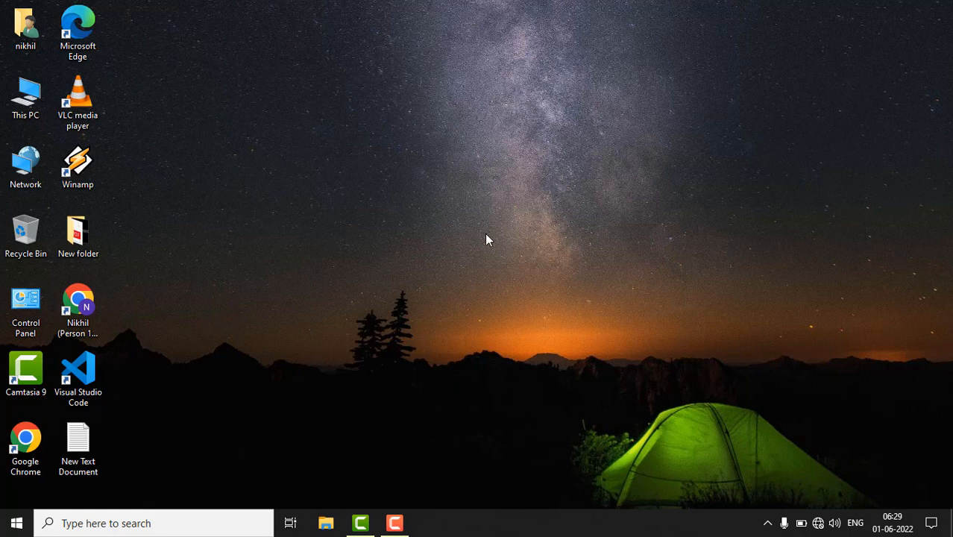
{"action": "mouse_move", "coordinate": [511, 300]}
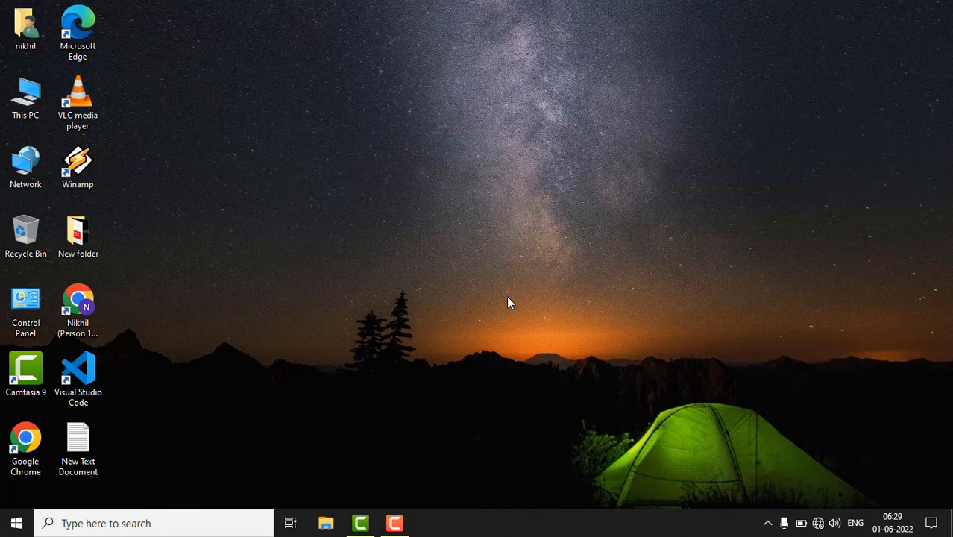
{"action": "mouse_move", "coordinate": [490, 299]}
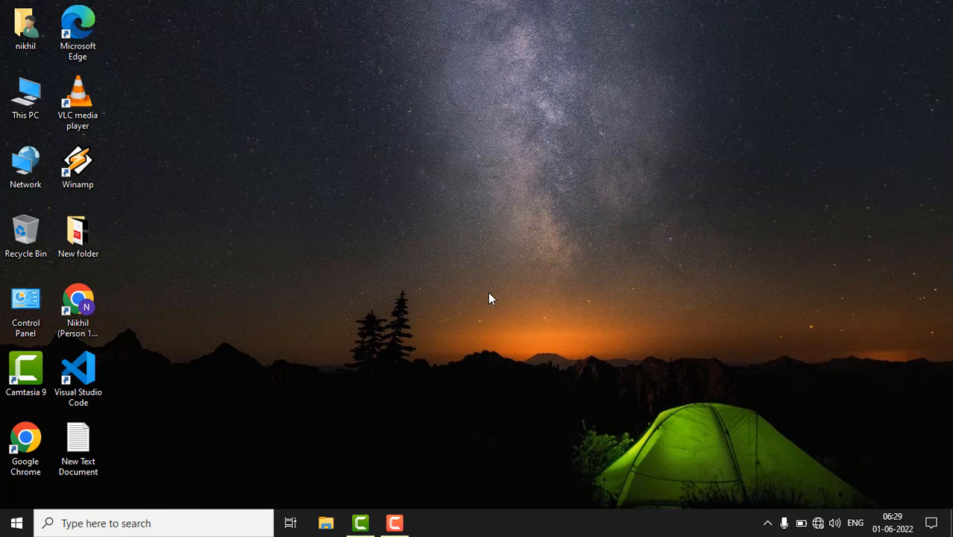
{"action": "mouse_move", "coordinate": [425, 206]}
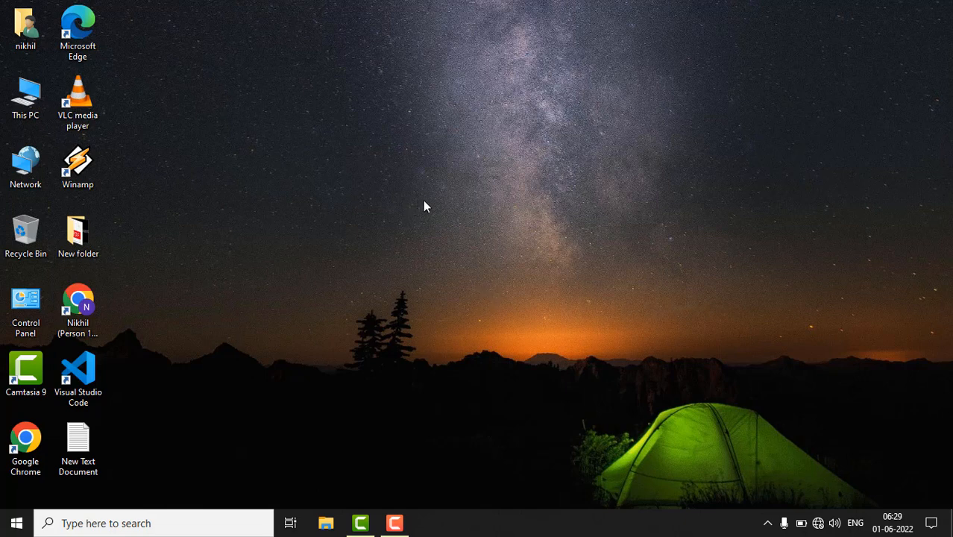
{"action": "mouse_move", "coordinate": [410, 199]}
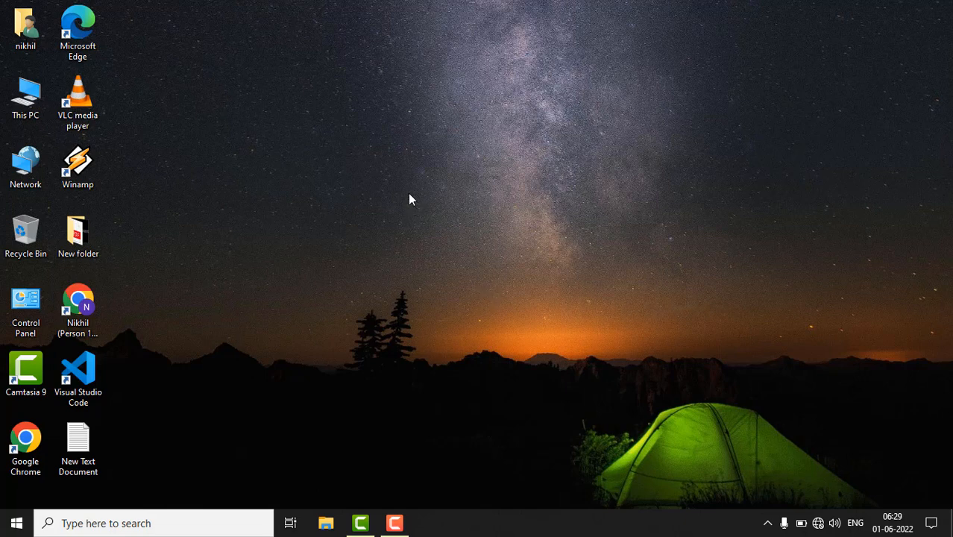
{"action": "mouse_move", "coordinate": [435, 226]}
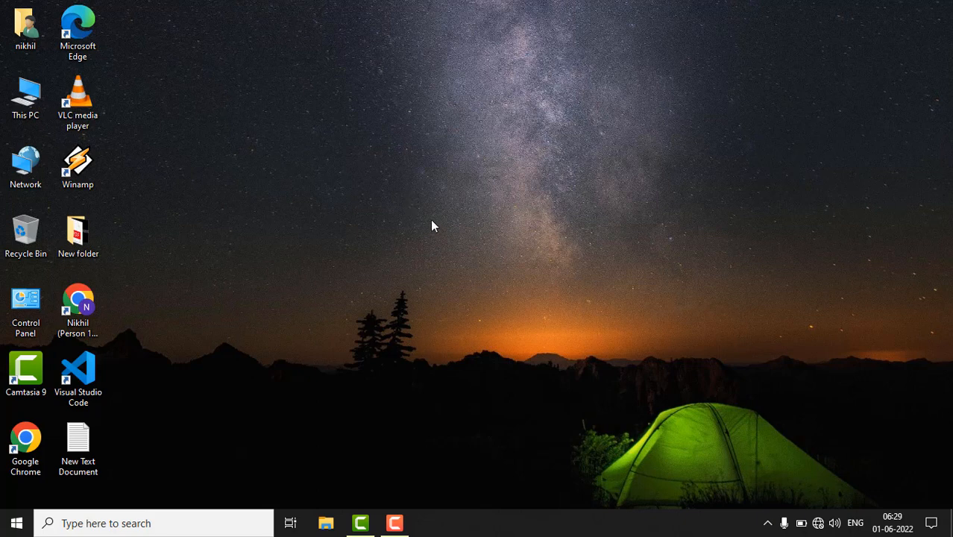
{"action": "mouse_move", "coordinate": [416, 209]}
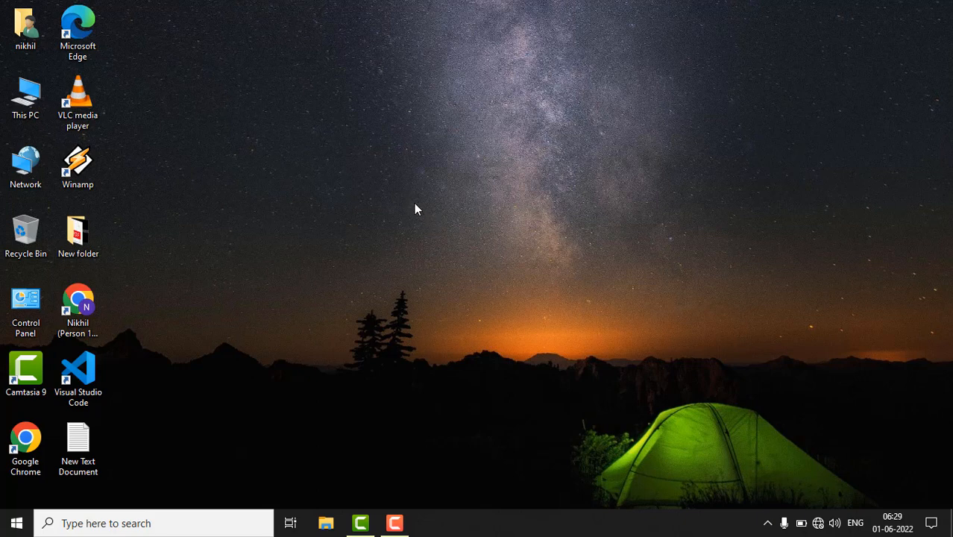
{"action": "mouse_move", "coordinate": [419, 206]}
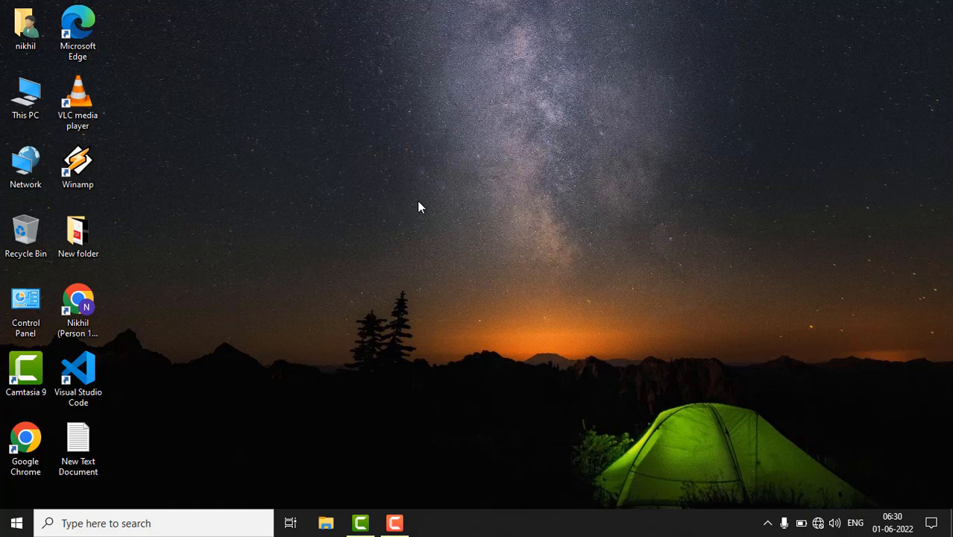
{"action": "mouse_move", "coordinate": [424, 215]}
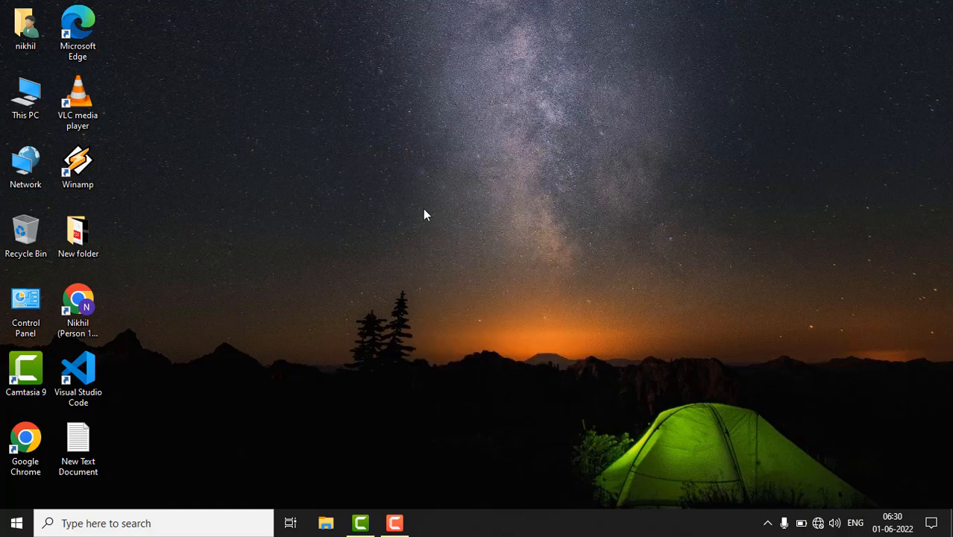
{"action": "right_click", "coordinate": [425, 215]}
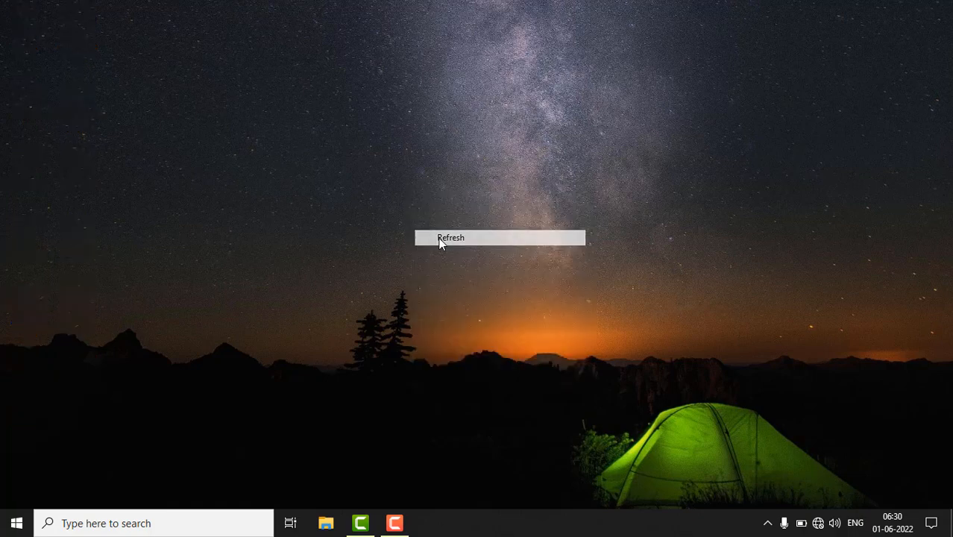
{"action": "left_click", "coordinate": [450, 237]}
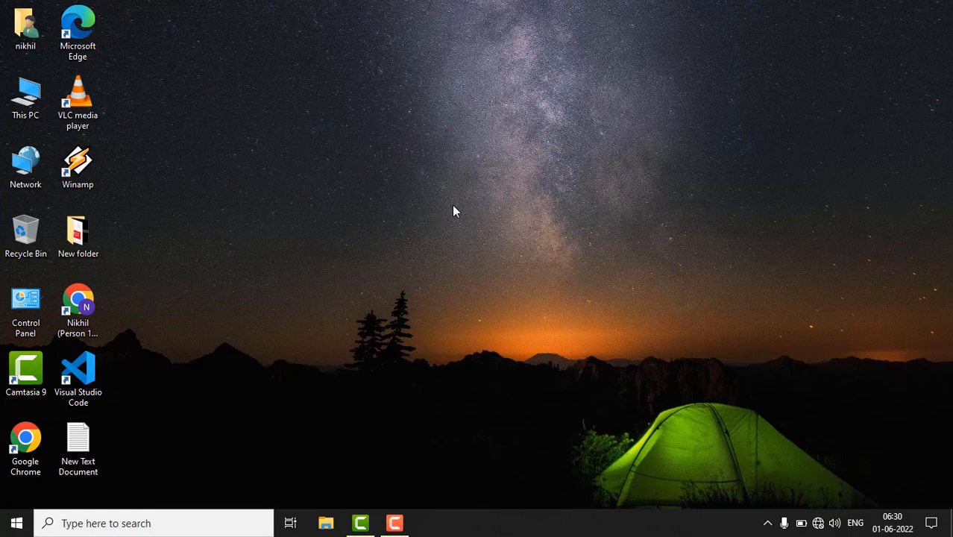
{"action": "mouse_move", "coordinate": [446, 214]}
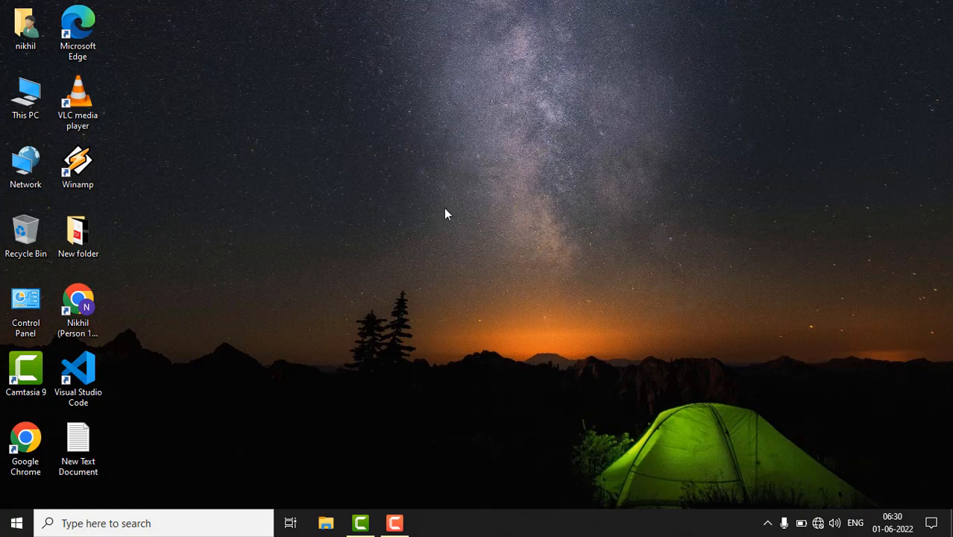